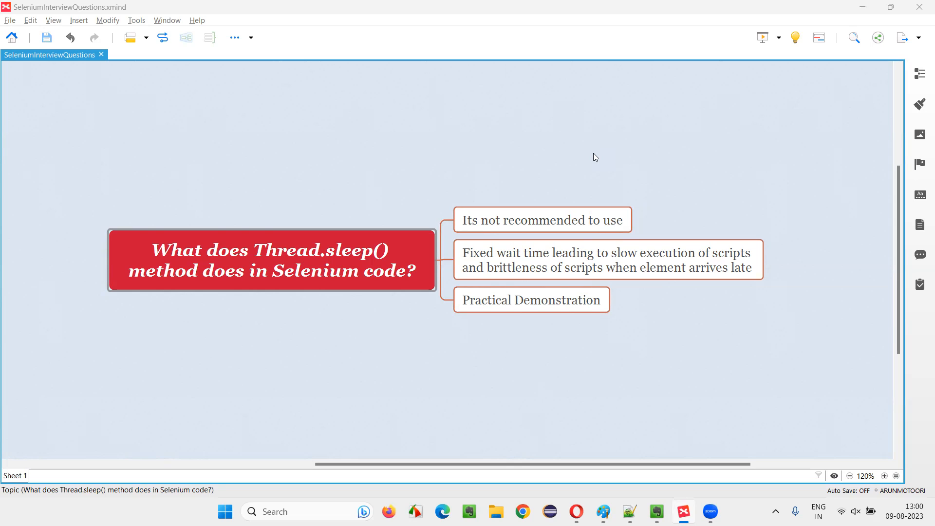
# Step: In XMind, review the central question and its 'not recommended' and 'fixed wait time' subtopics
pyautogui.click(271, 260)
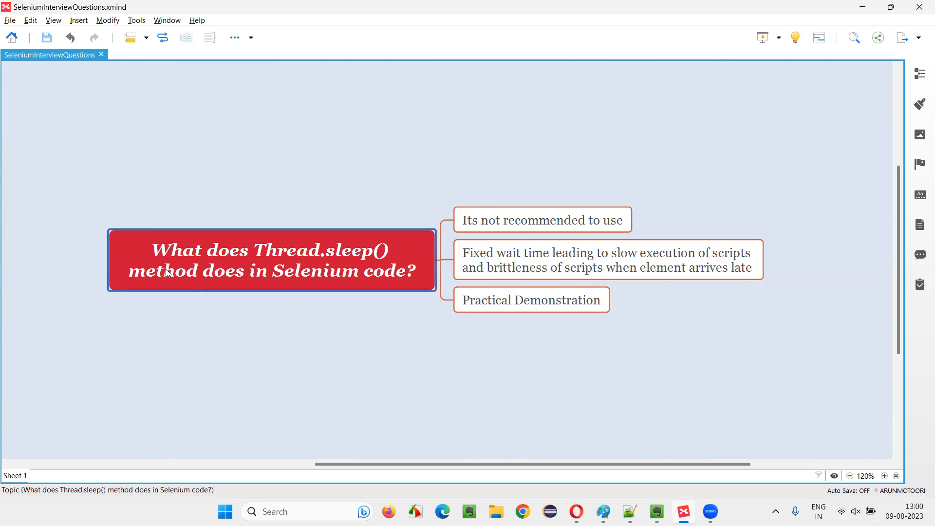
pyautogui.moveTo(385, 272)
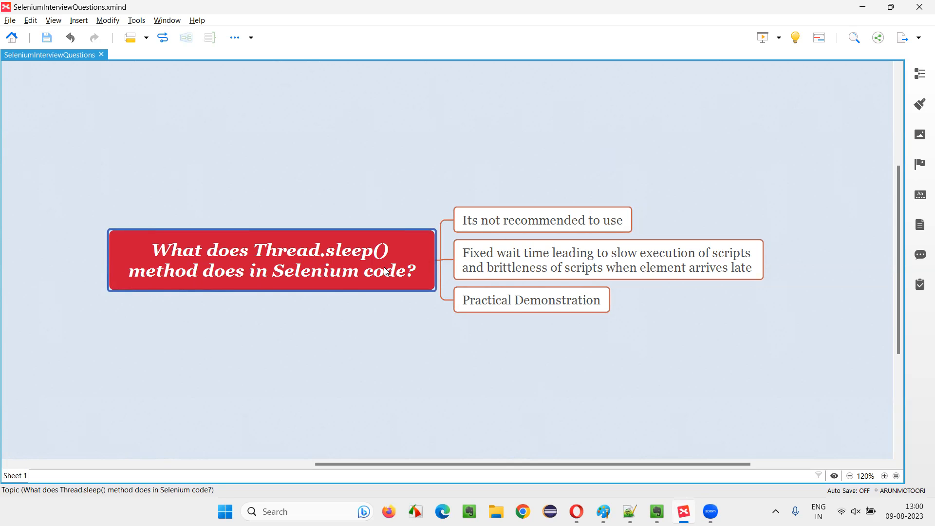
pyautogui.moveTo(362, 285)
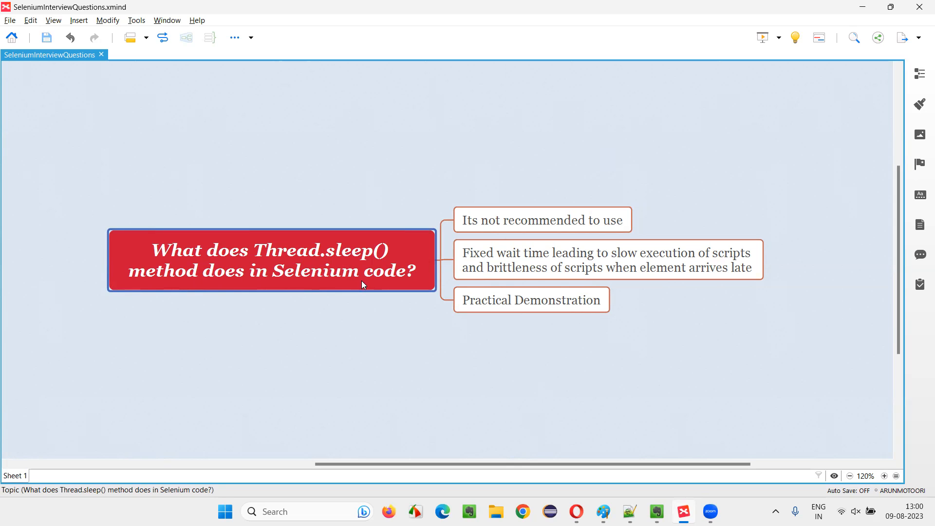
pyautogui.moveTo(381, 286)
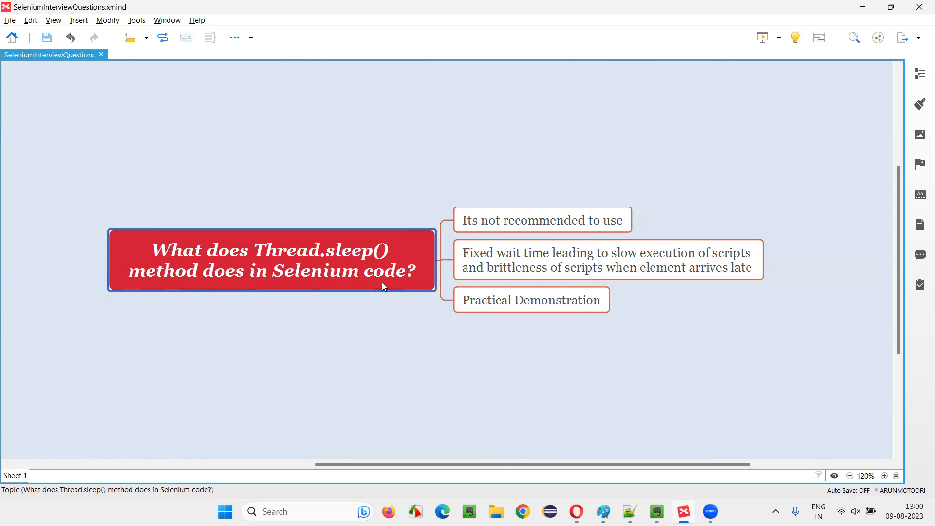
pyautogui.click(541, 219)
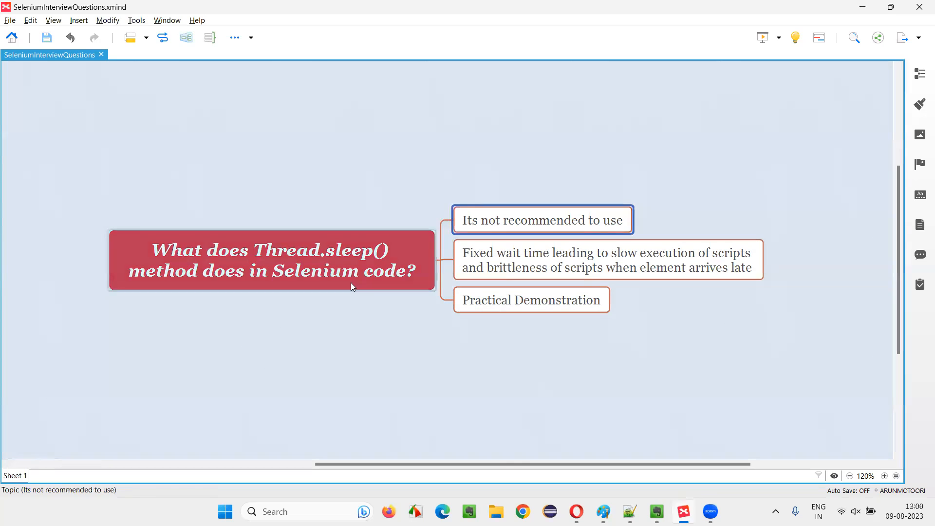
pyautogui.click(271, 261)
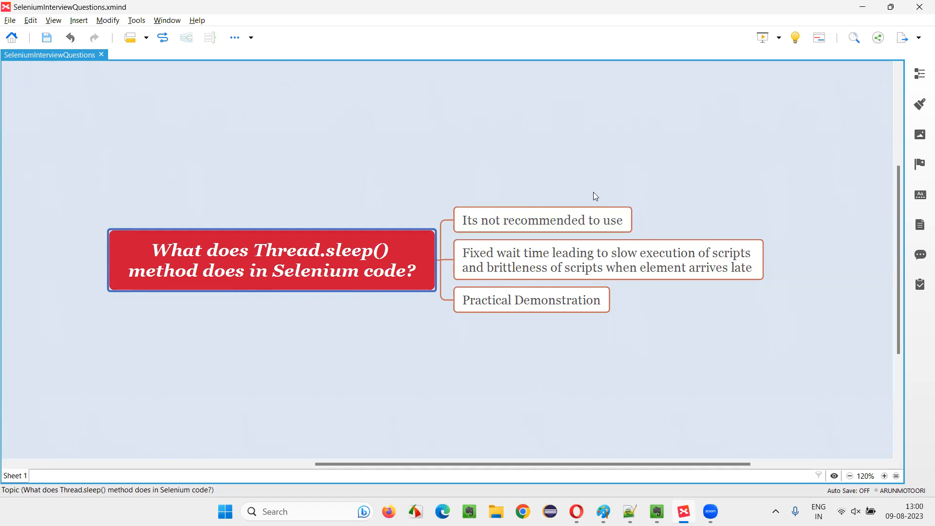
pyautogui.moveTo(354, 273)
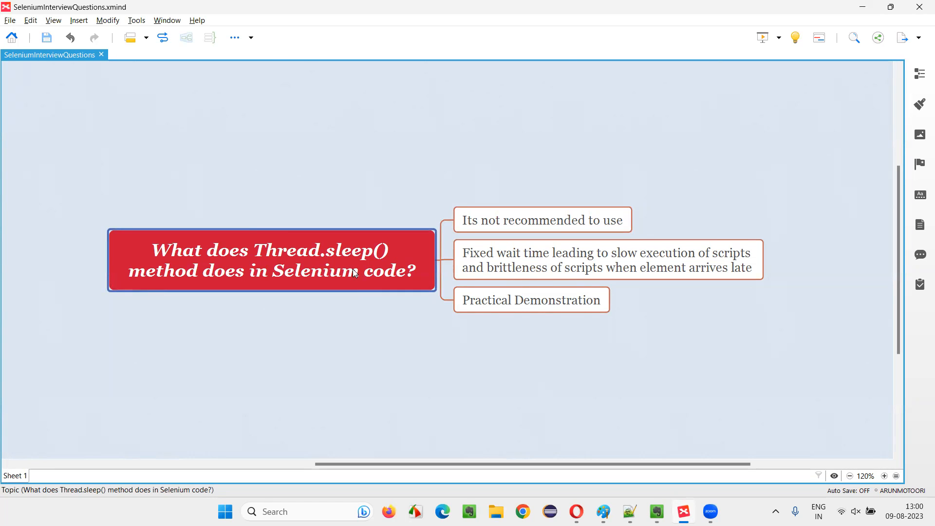
pyautogui.click(541, 219)
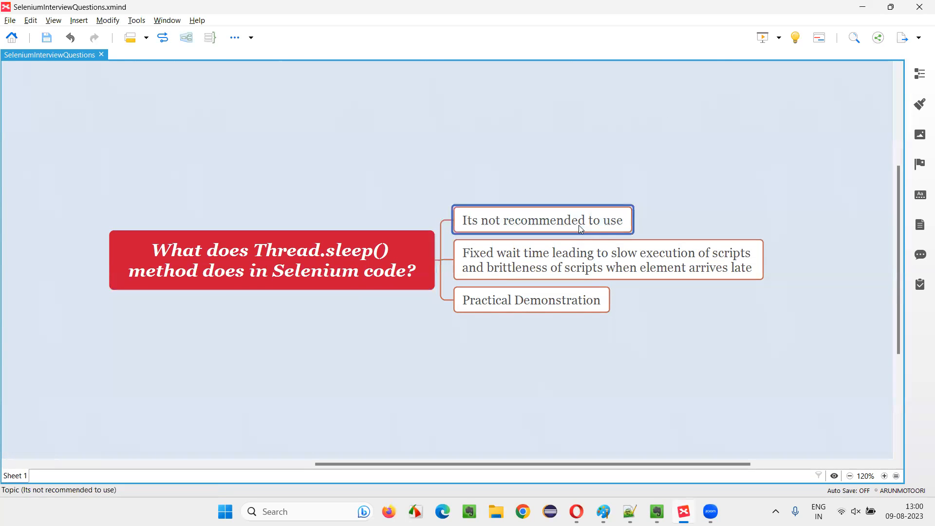
pyautogui.moveTo(693, 324)
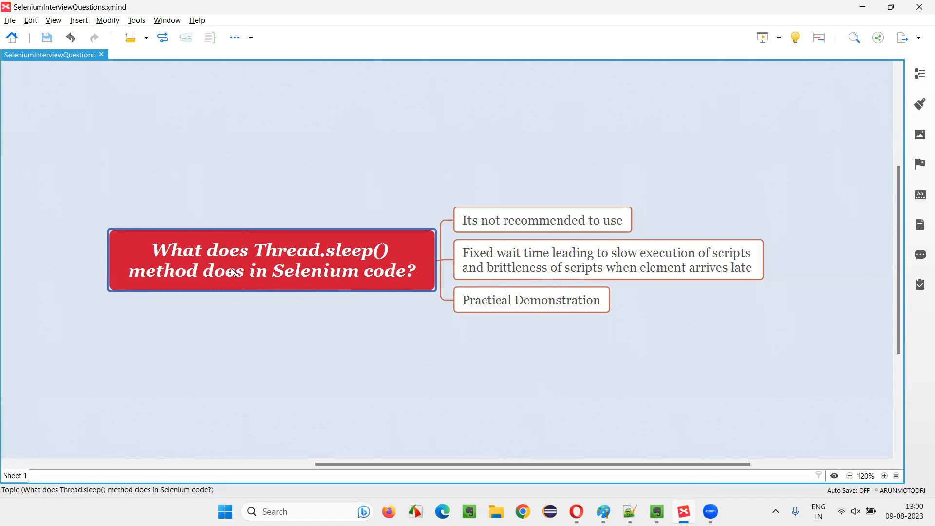
pyautogui.moveTo(334, 261)
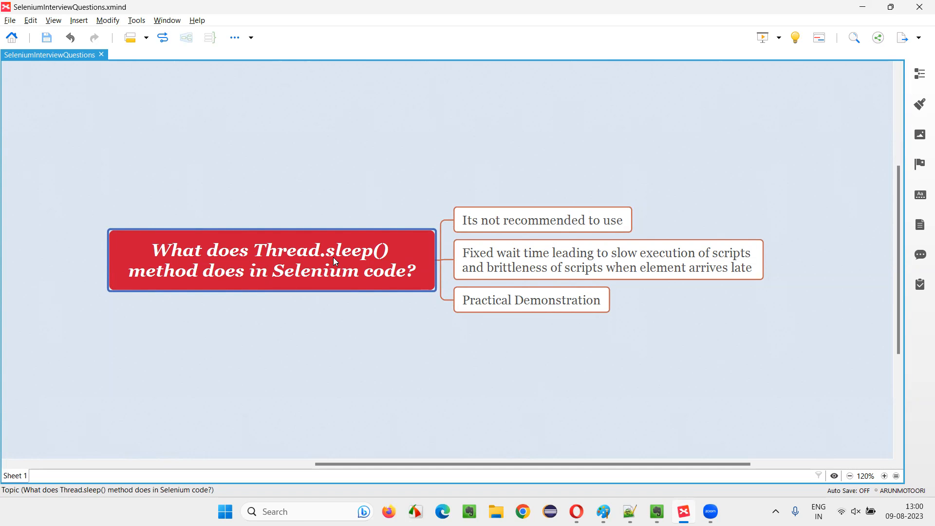
pyautogui.click(607, 259)
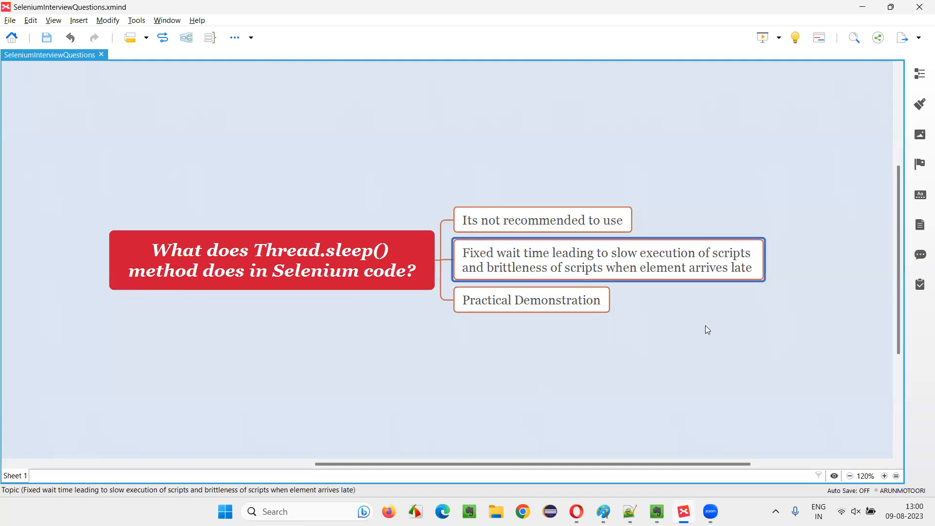
pyautogui.moveTo(539, 264)
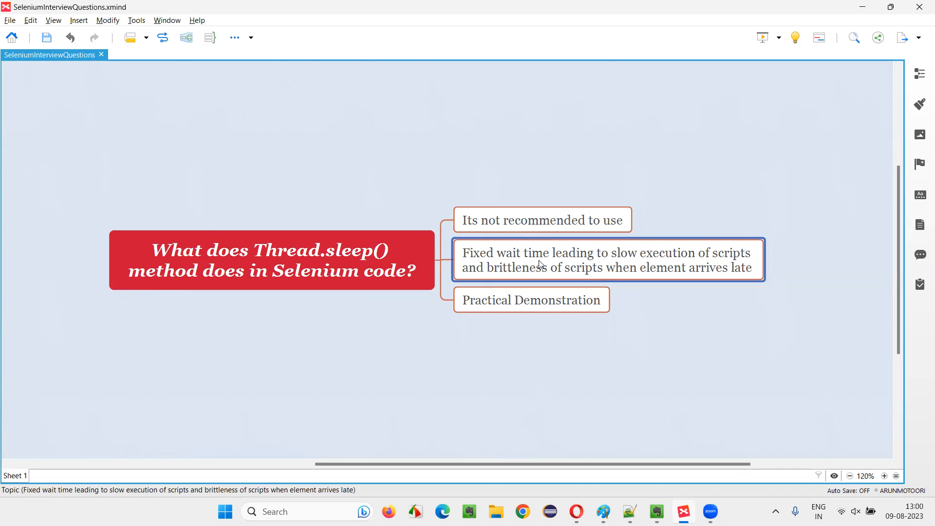
# Step: In Paint, add circles labelled 0 and 10 and join them with a straight line
pyautogui.click(602, 510)
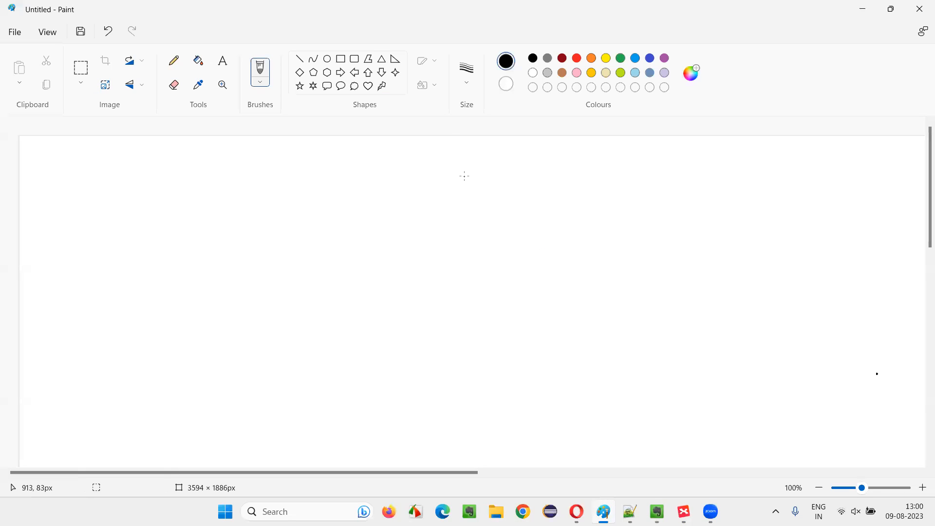
pyautogui.click(326, 58)
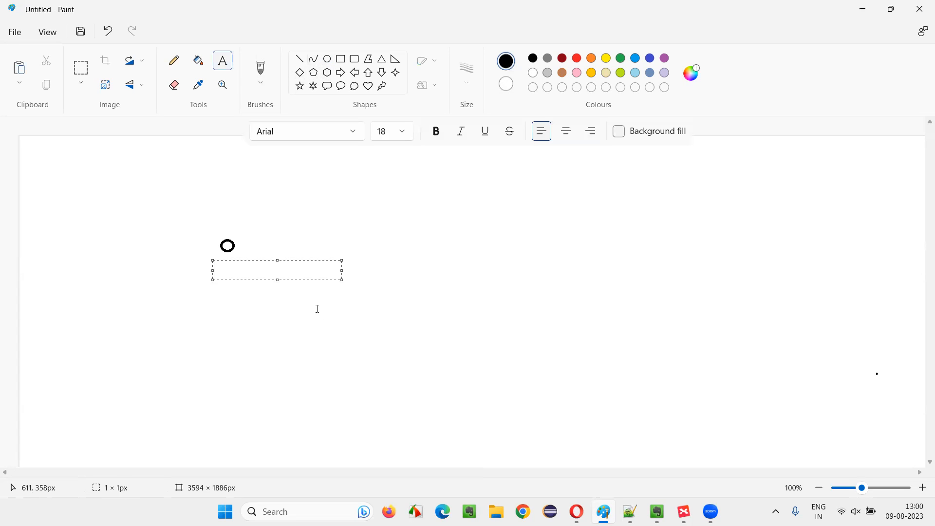
pyautogui.write('0')
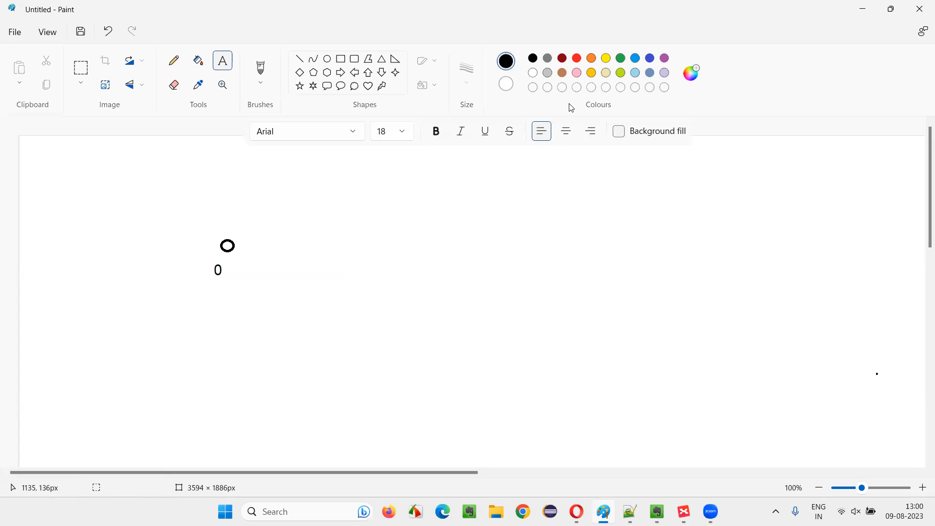
pyautogui.click(326, 59)
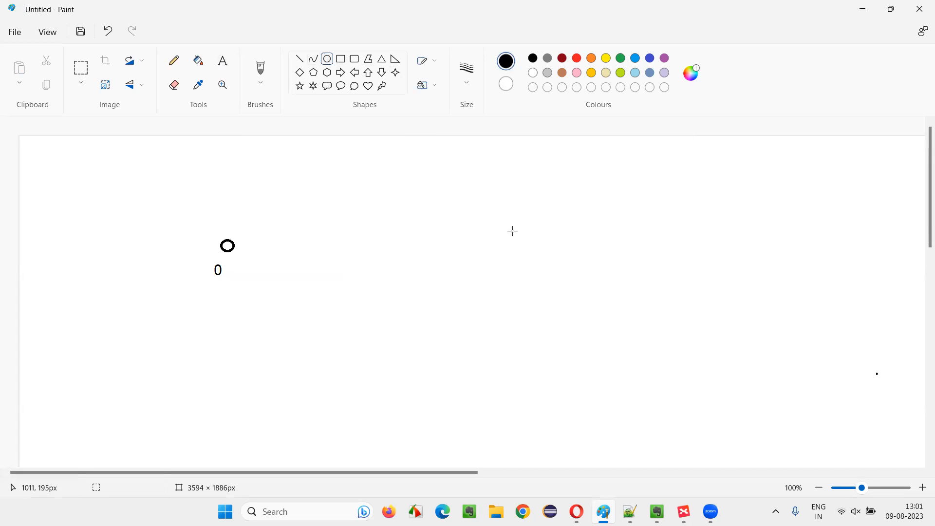
pyautogui.moveTo(528, 244); pyautogui.dragTo(543, 253)
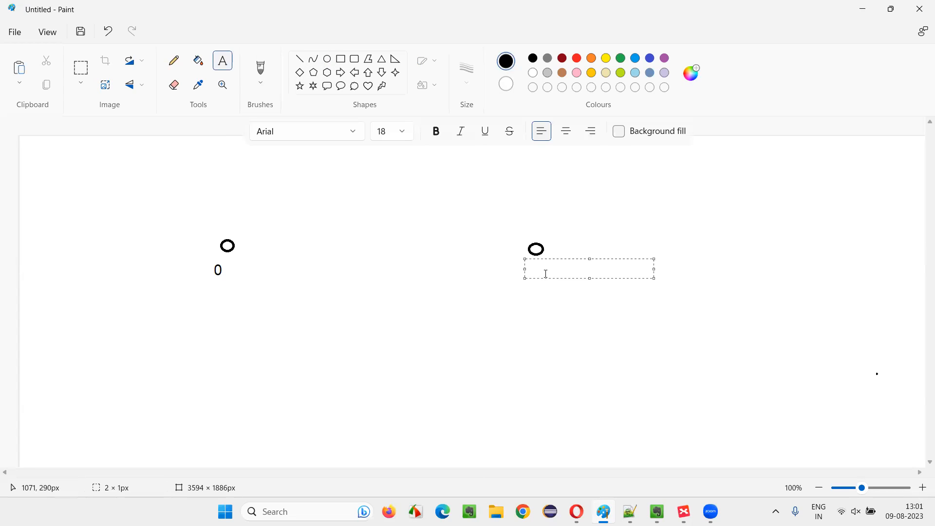
pyautogui.write('10')
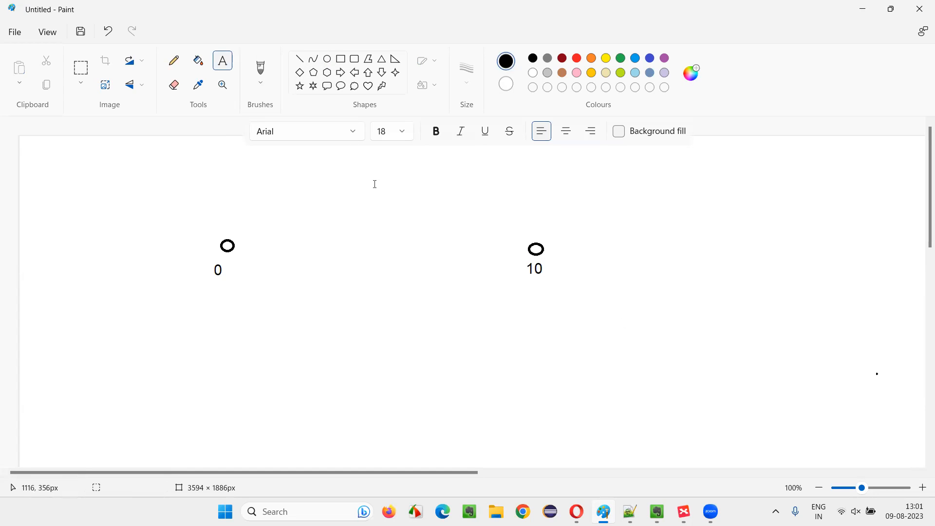
pyautogui.moveTo(227, 244); pyautogui.dragTo(324, 240)
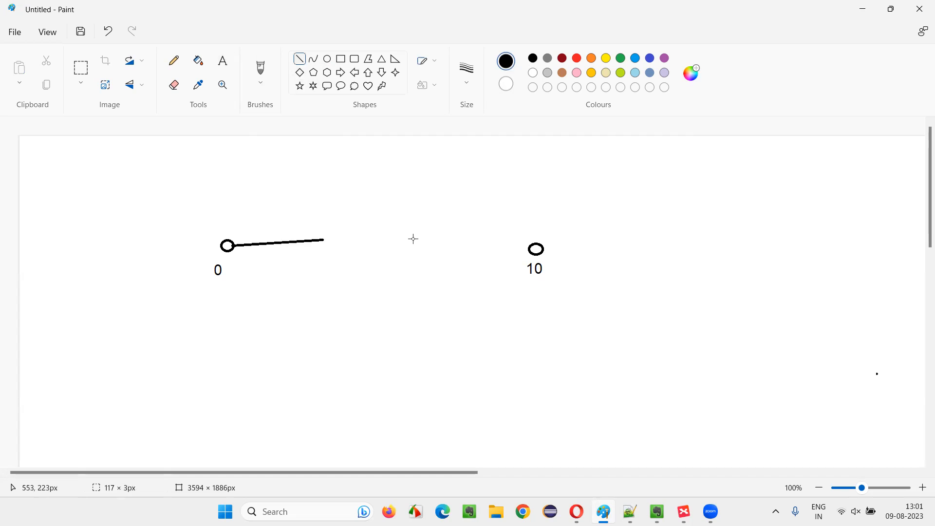
pyautogui.moveTo(228, 245); pyautogui.dragTo(535, 248)
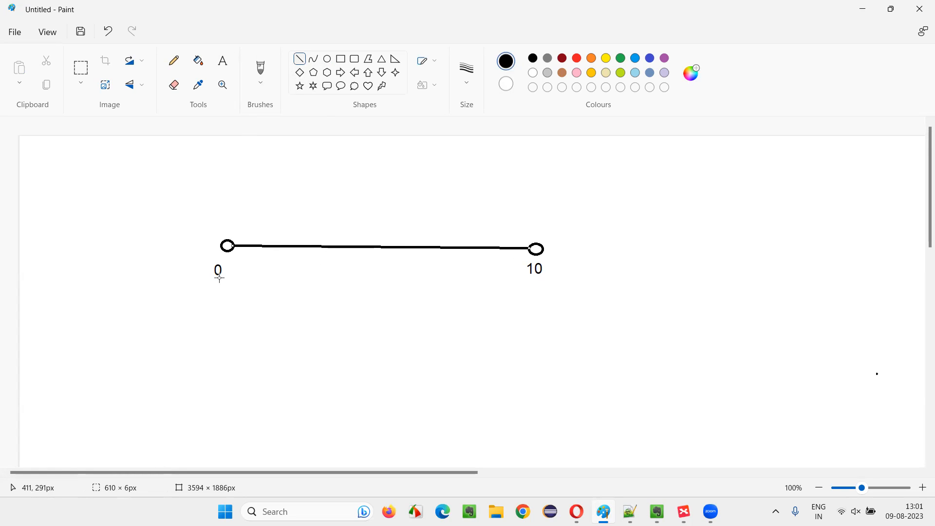
pyautogui.moveTo(316, 202)
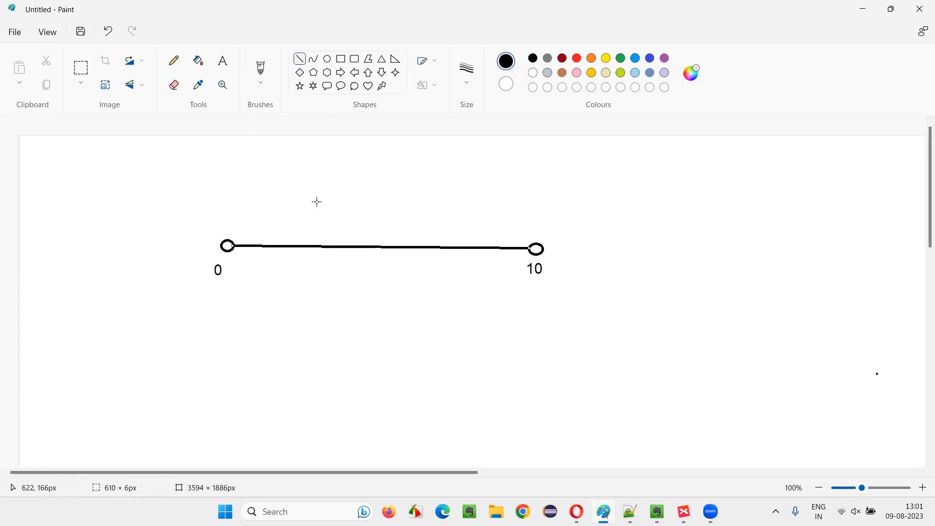
pyautogui.moveTo(548, 239)
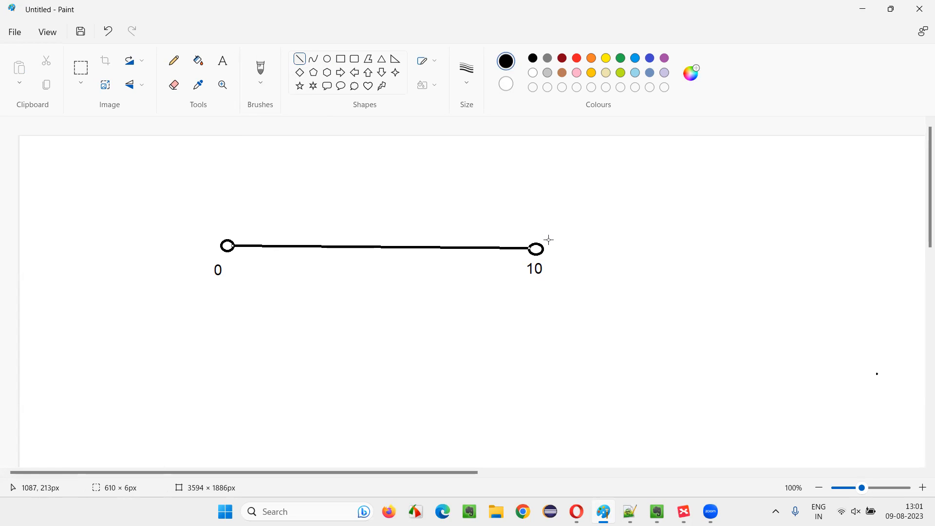
pyautogui.moveTo(223, 197)
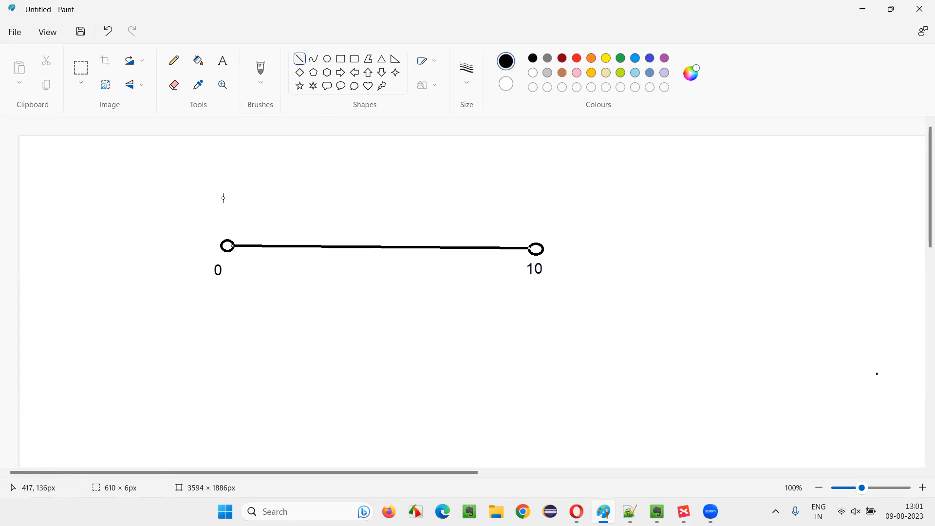
pyautogui.moveTo(274, 251)
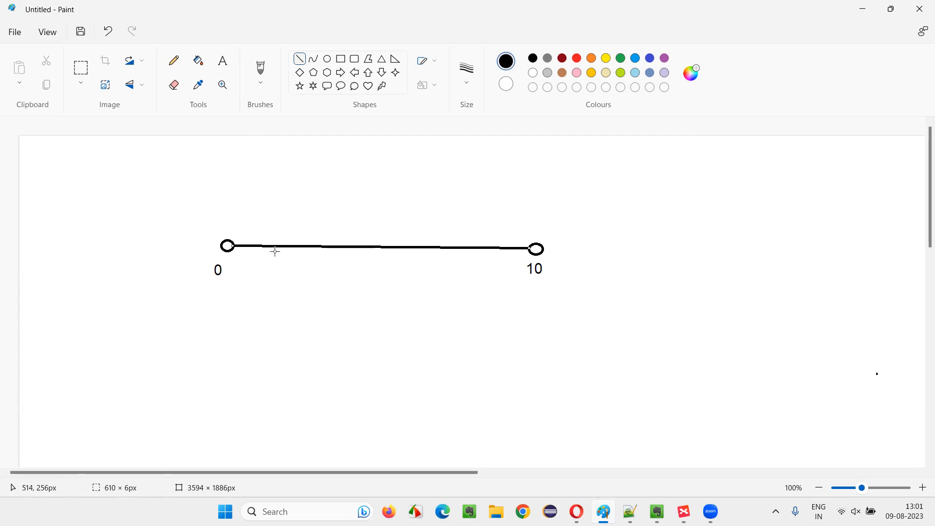
pyautogui.moveTo(301, 289)
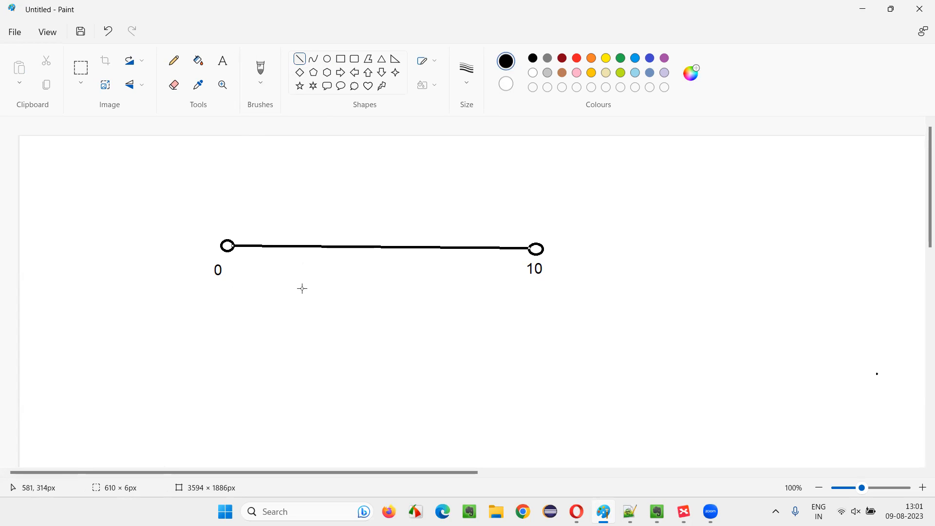
pyautogui.moveTo(381, 250)
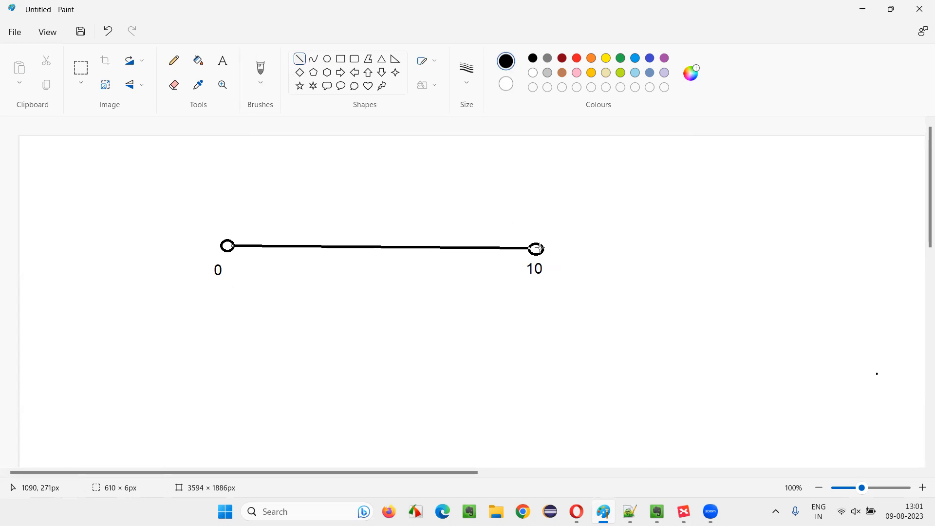
pyautogui.moveTo(561, 268)
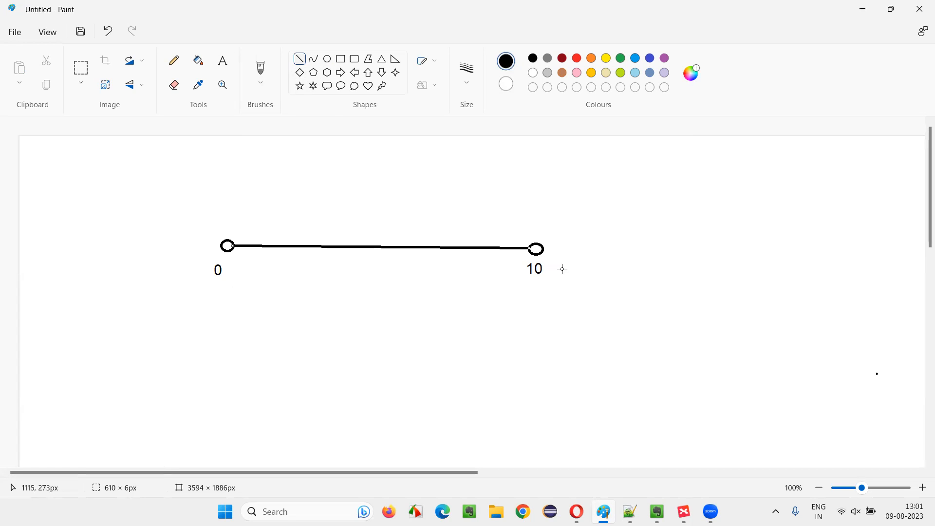
pyautogui.moveTo(287, 257)
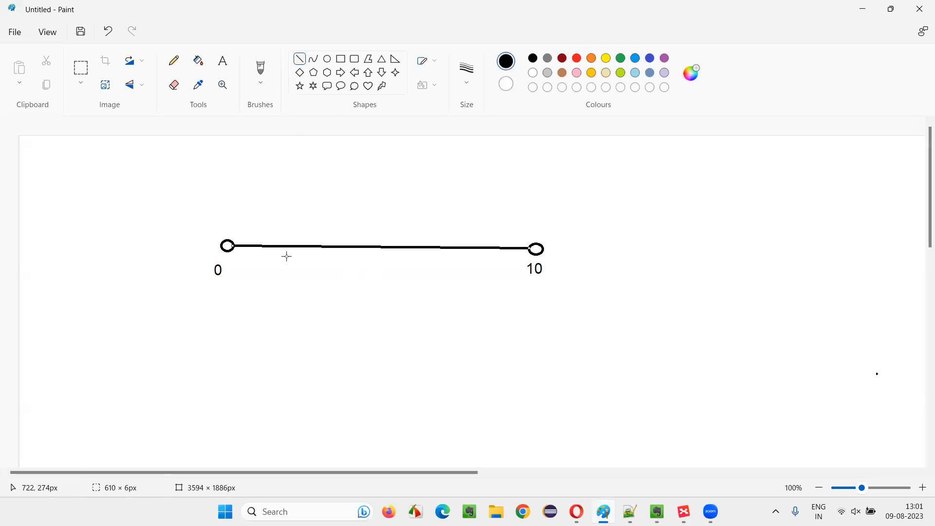
pyautogui.moveTo(533, 267)
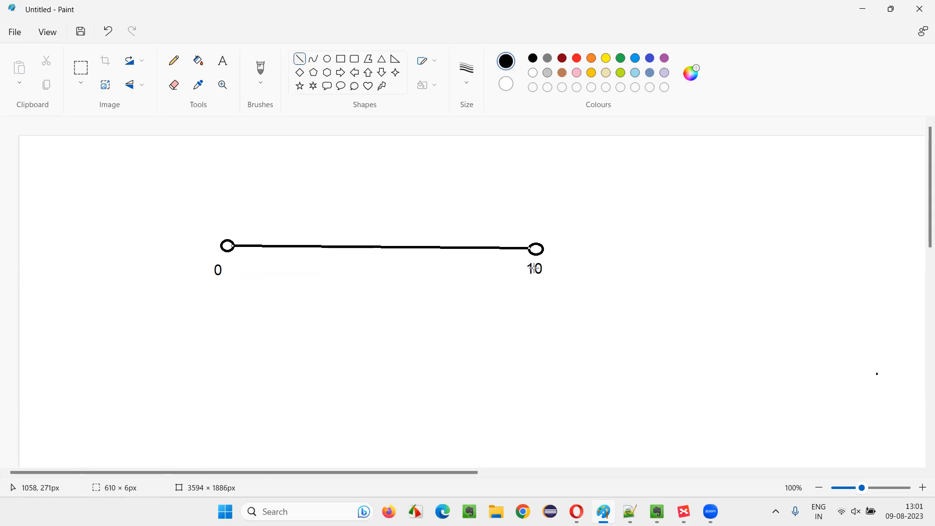
pyautogui.moveTo(324, 184)
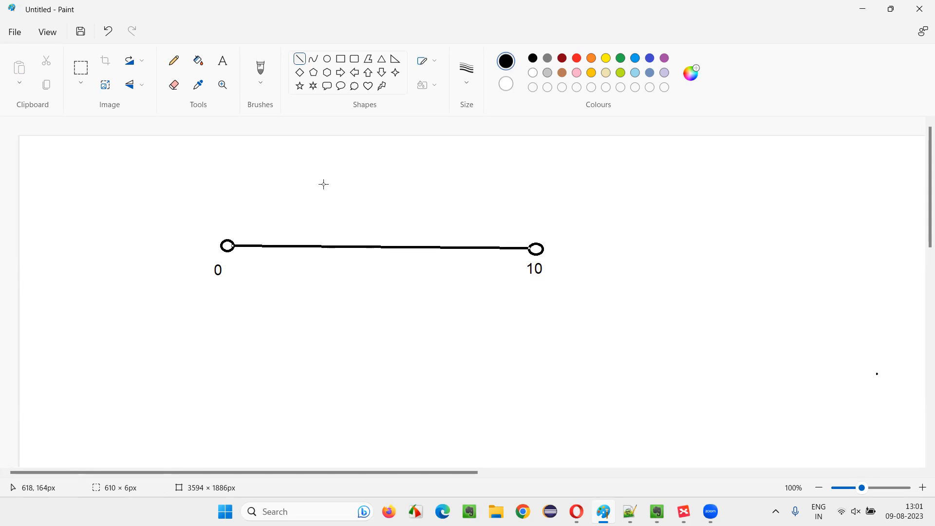
pyautogui.moveTo(553, 266)
pyautogui.write('T')
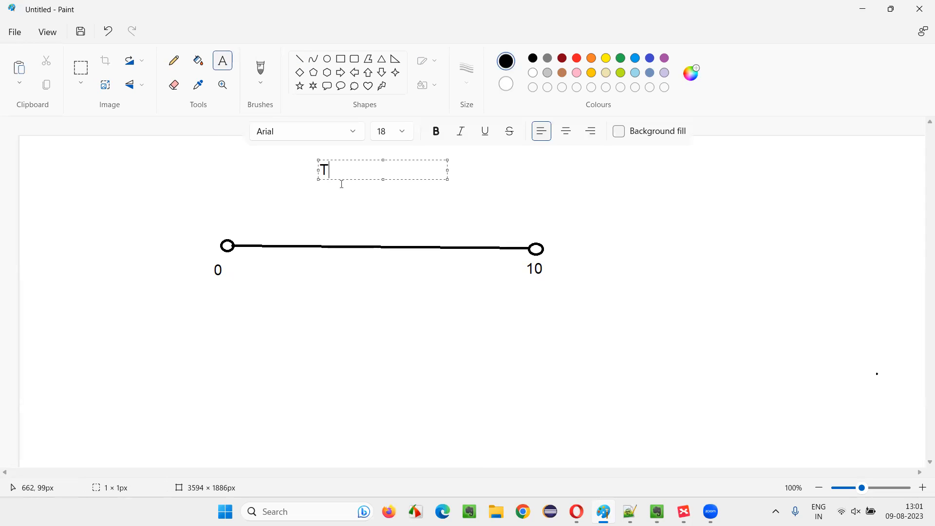
# Step: Write 'Thread.sleep()' above the timeline and insert 10000 inside the parentheses
pyautogui.write('hread')
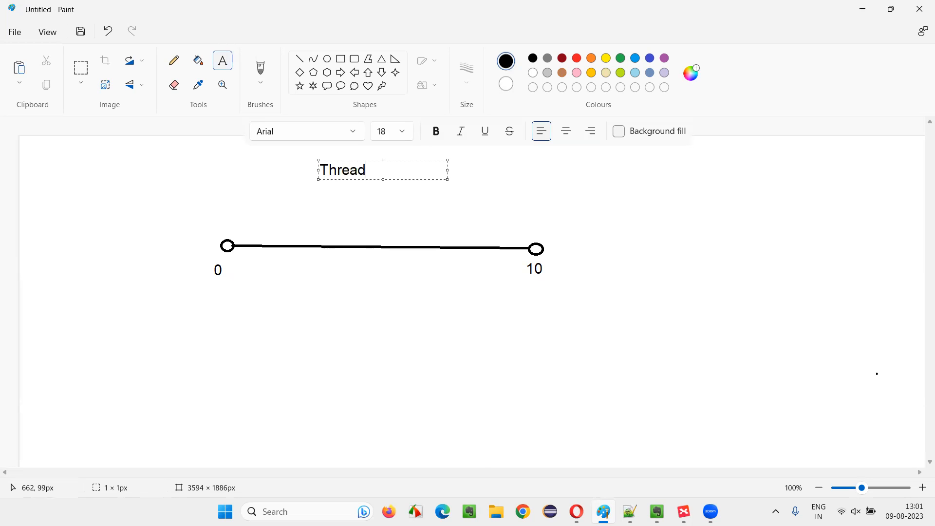
pyautogui.write('.sleep()')
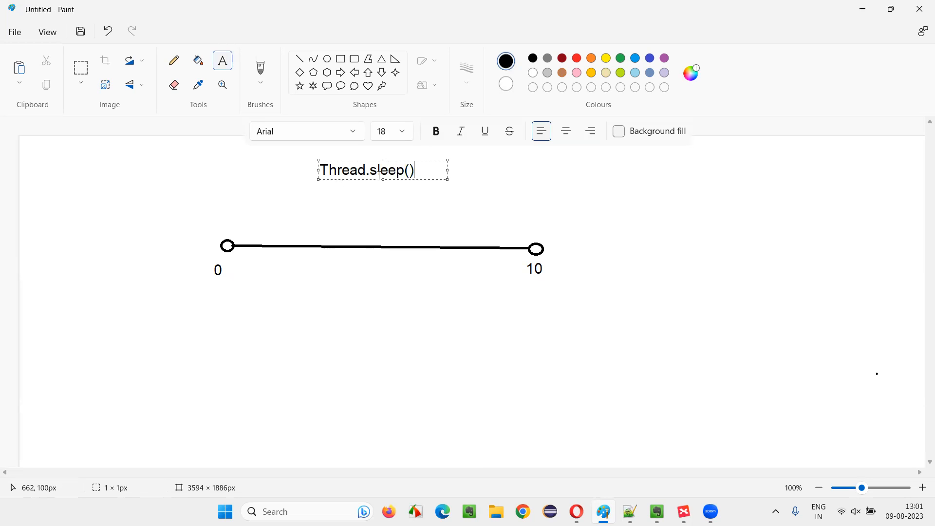
pyautogui.doubleClick(343, 170)
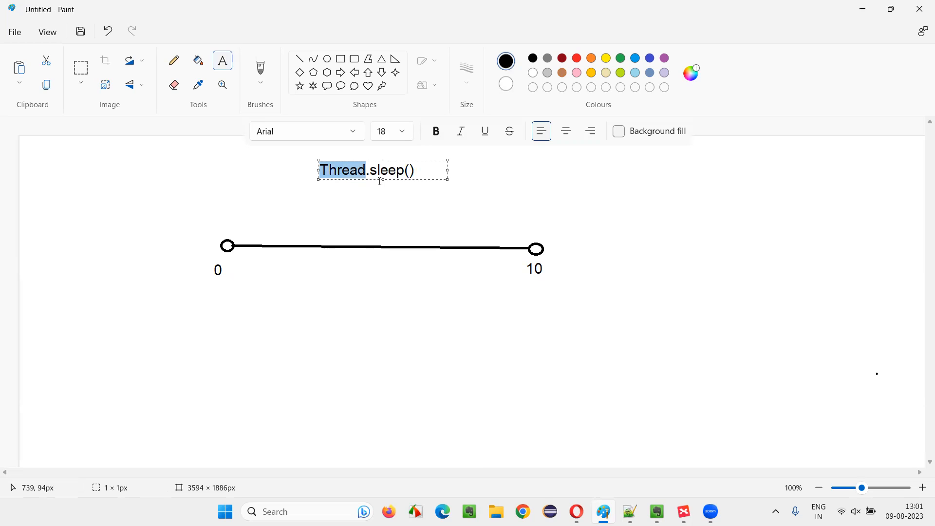
pyautogui.click(409, 170)
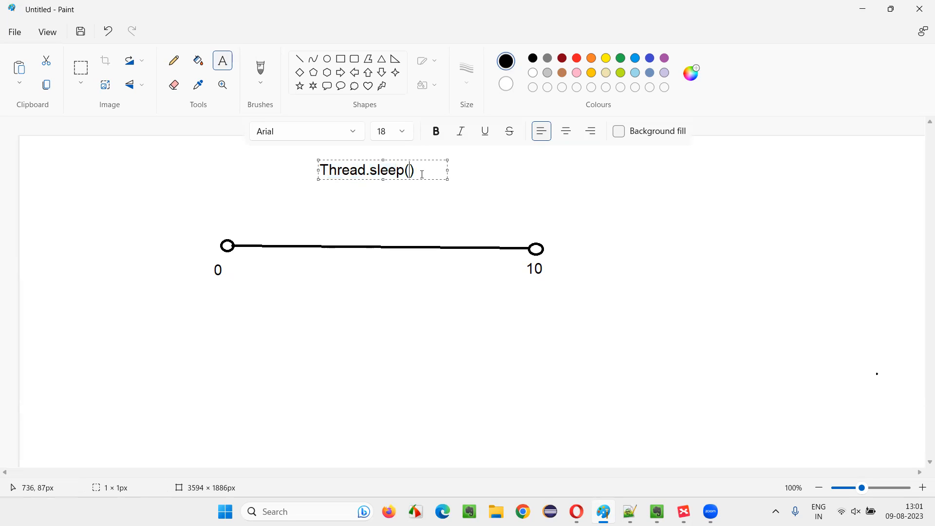
pyautogui.write('100')
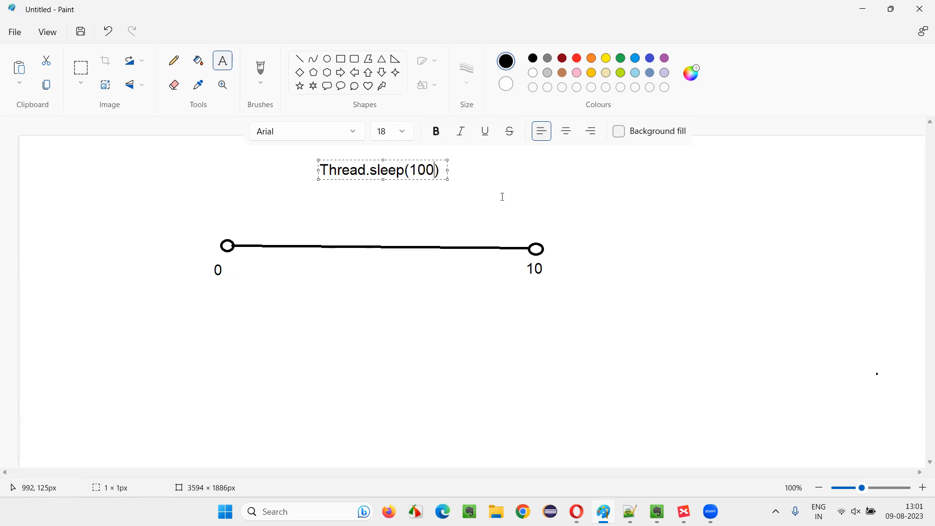
pyautogui.write('00')
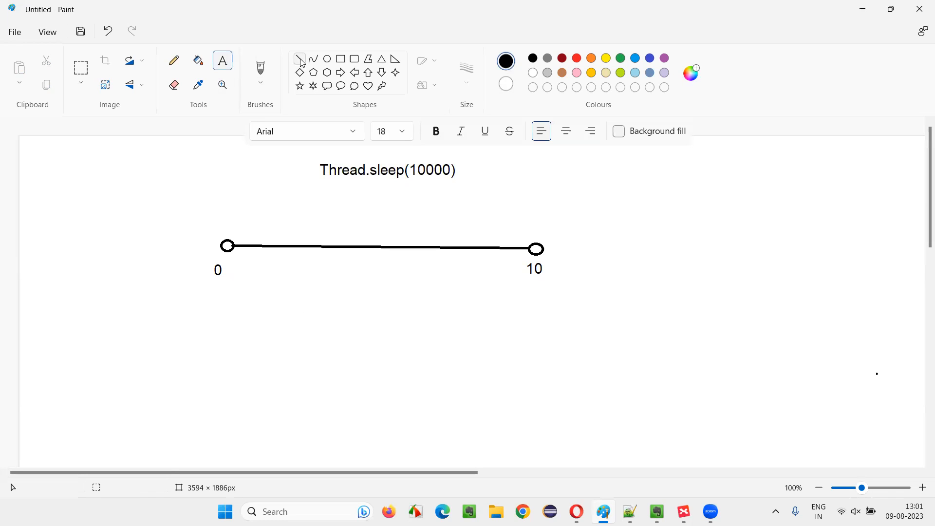
# Step: Draw a vertical tick across the timeline at 3 and label it 'e' above
pyautogui.click(300, 59)
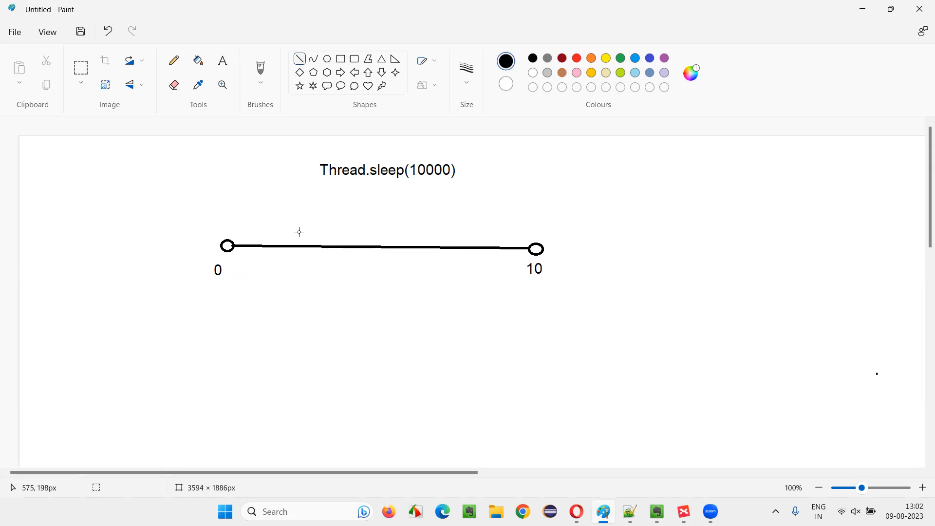
pyautogui.moveTo(297, 232); pyautogui.dragTo(297, 274)
pyautogui.write('3')
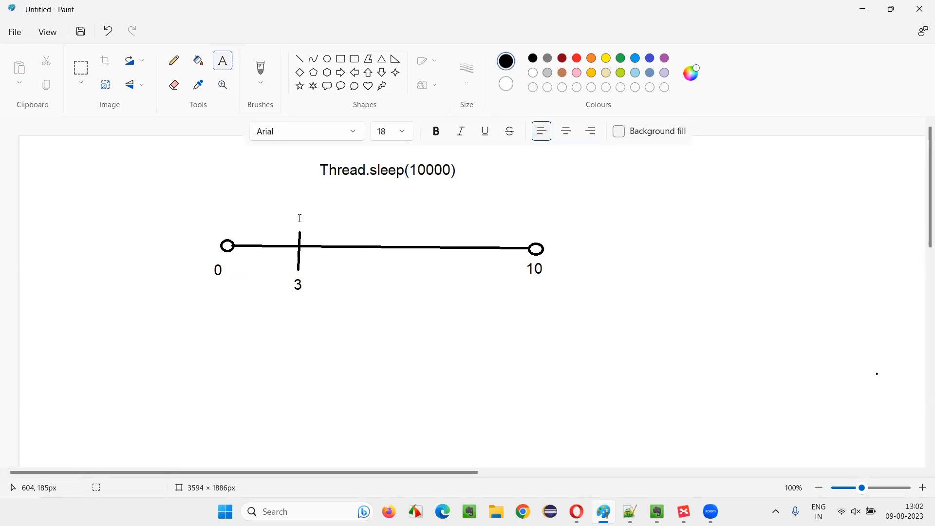
pyautogui.write('e')
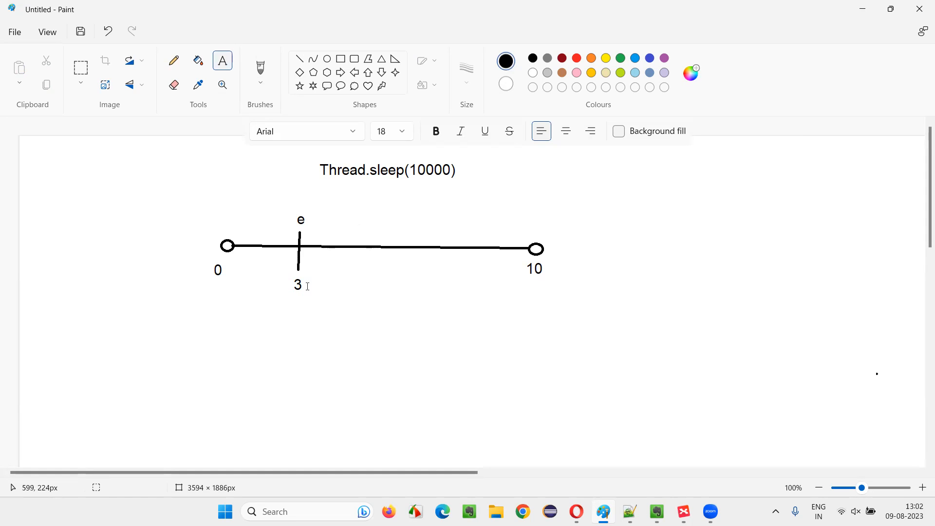
pyautogui.click(173, 60)
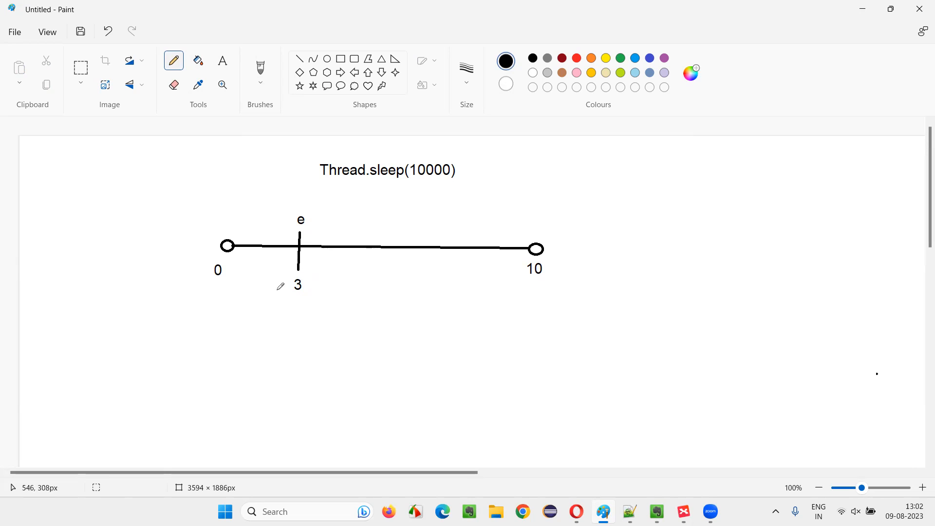
pyautogui.moveTo(529, 256)
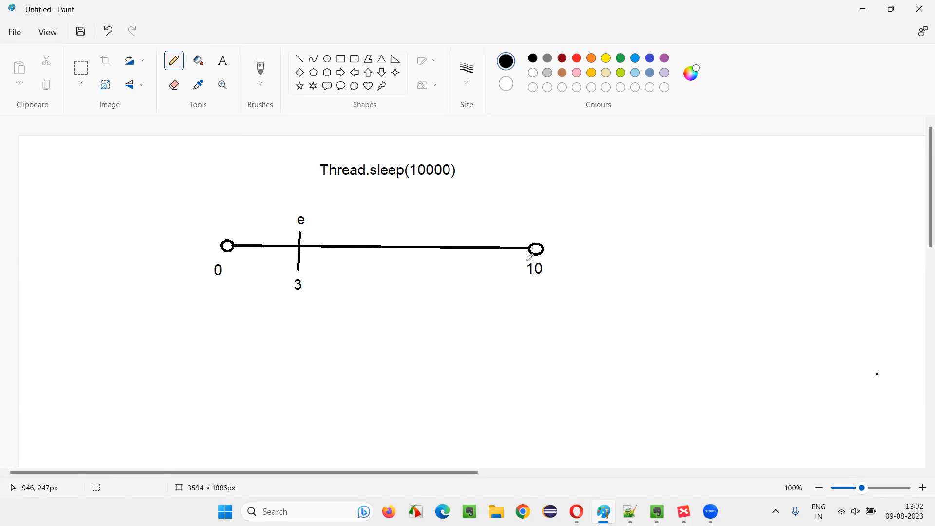
pyautogui.moveTo(452, 171)
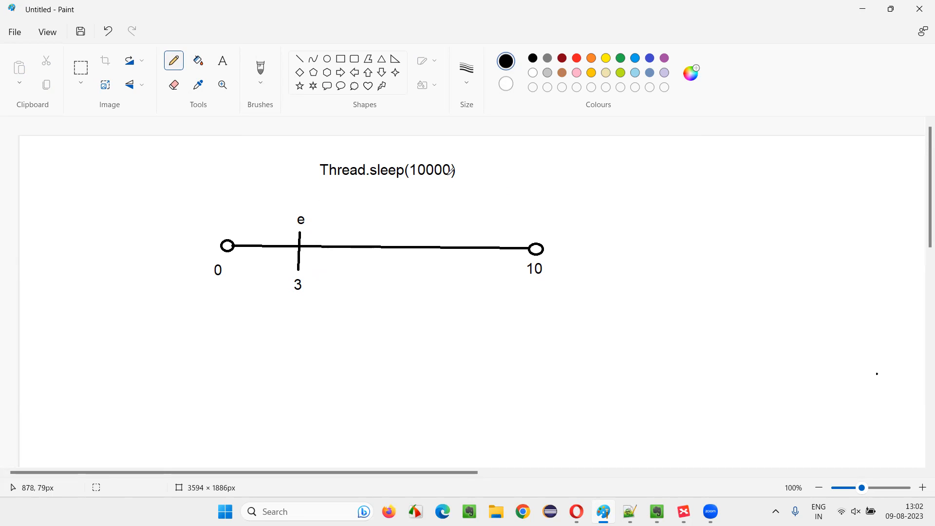
# Step: Pencil a crossed wavy line toward 10 and loop around the Thread.sleep(10000) heading
pyautogui.moveTo(313, 227); pyautogui.dragTo(444, 227)
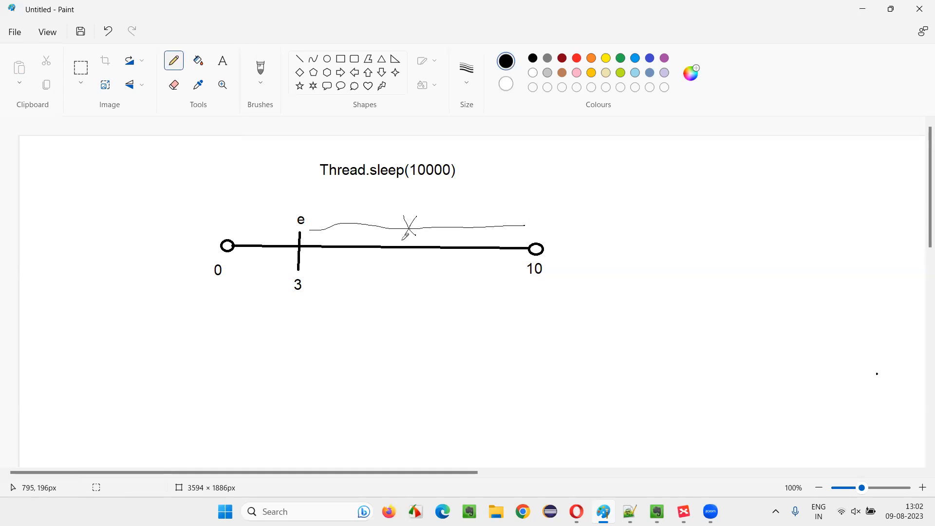
pyautogui.moveTo(566, 241)
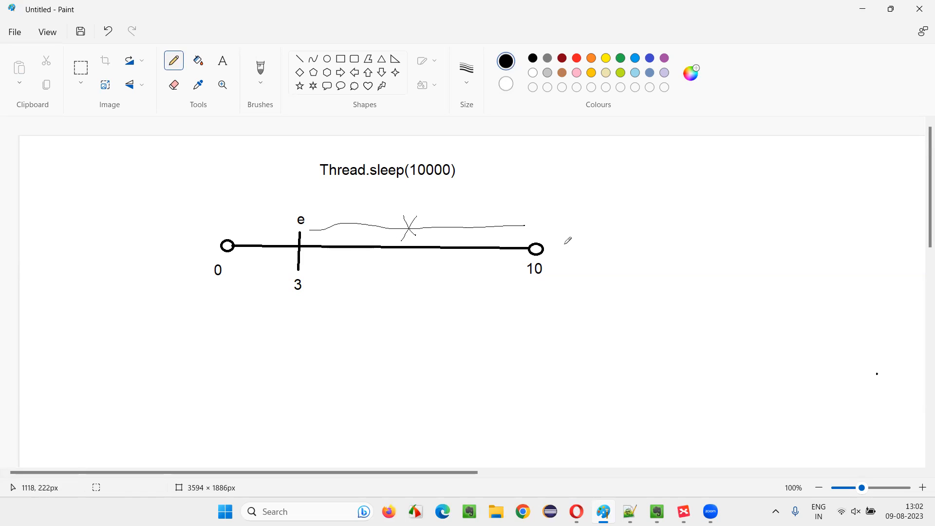
pyautogui.moveTo(322, 161); pyautogui.dragTo(470, 164)
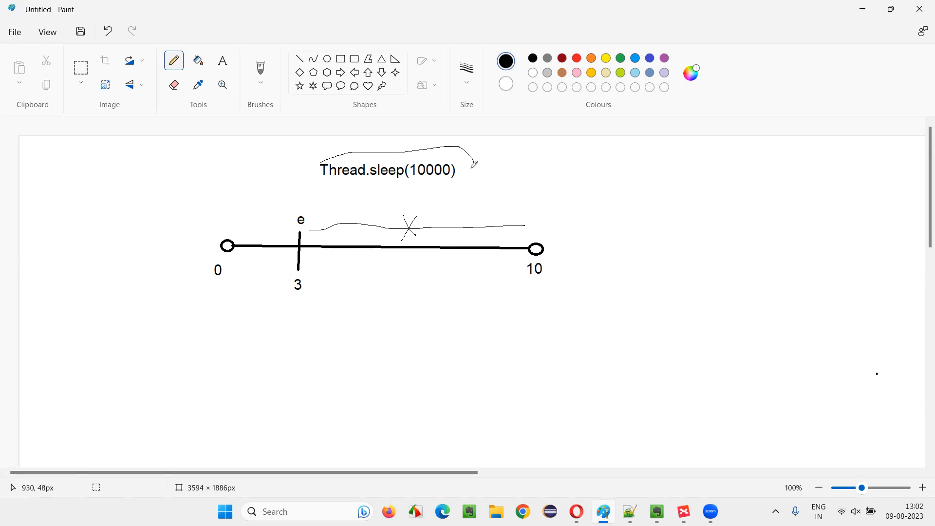
pyautogui.moveTo(319, 167); pyautogui.dragTo(473, 163)
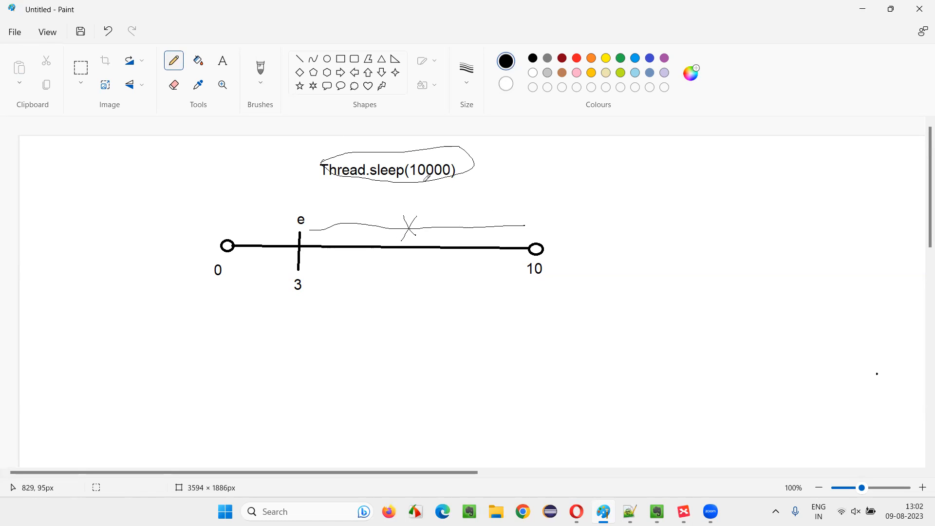
pyautogui.moveTo(568, 284)
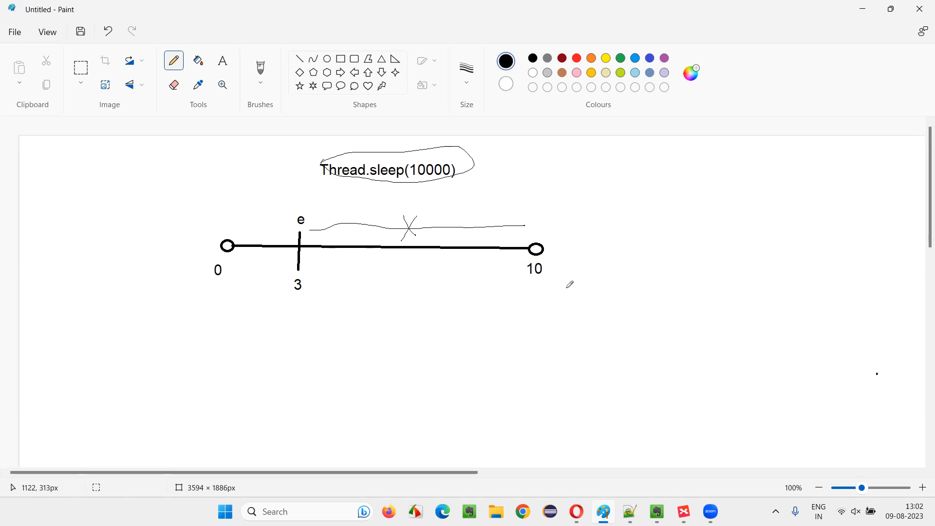
pyautogui.moveTo(570, 280)
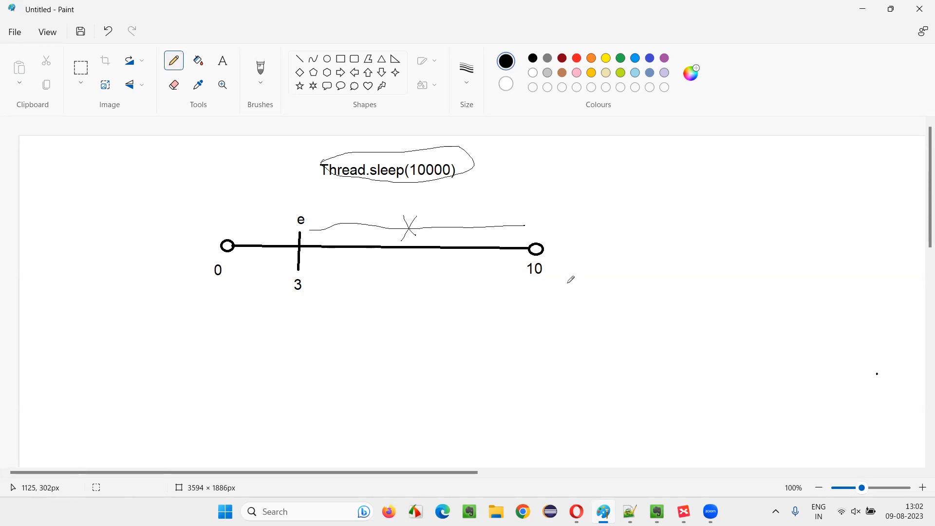
pyautogui.moveTo(630, 319)
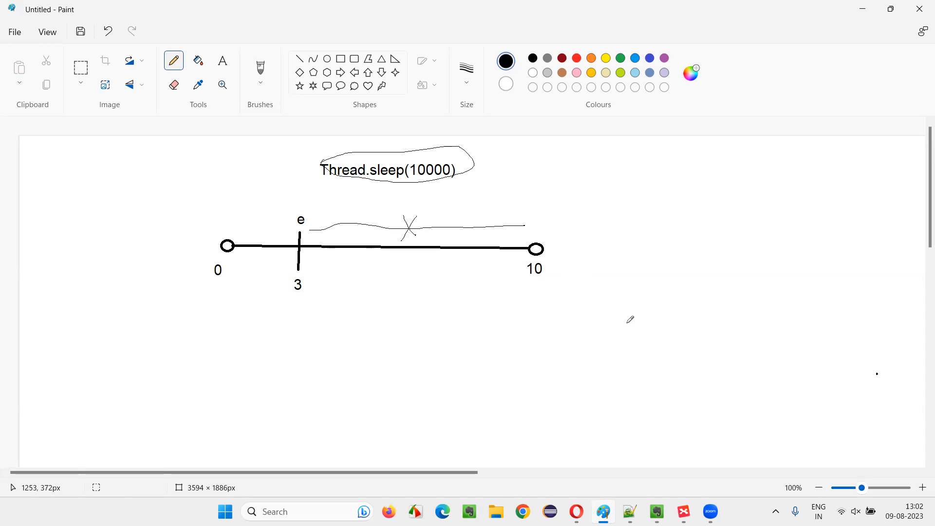
pyautogui.moveTo(640, 320)
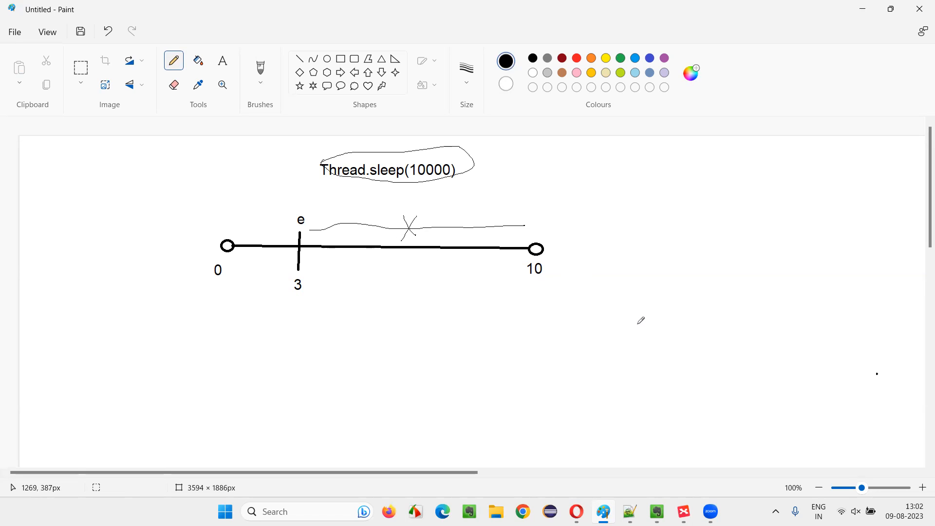
pyautogui.moveTo(634, 316)
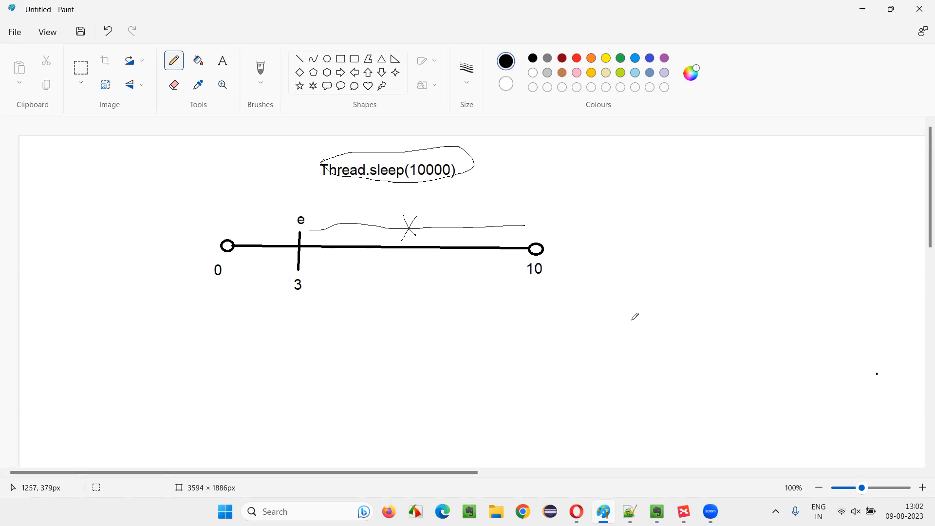
pyautogui.moveTo(634, 314)
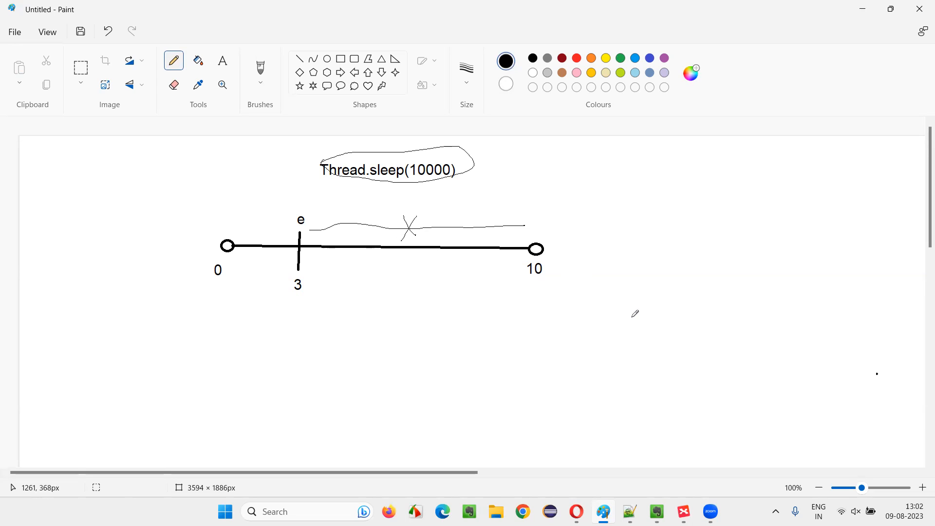
pyautogui.moveTo(635, 314)
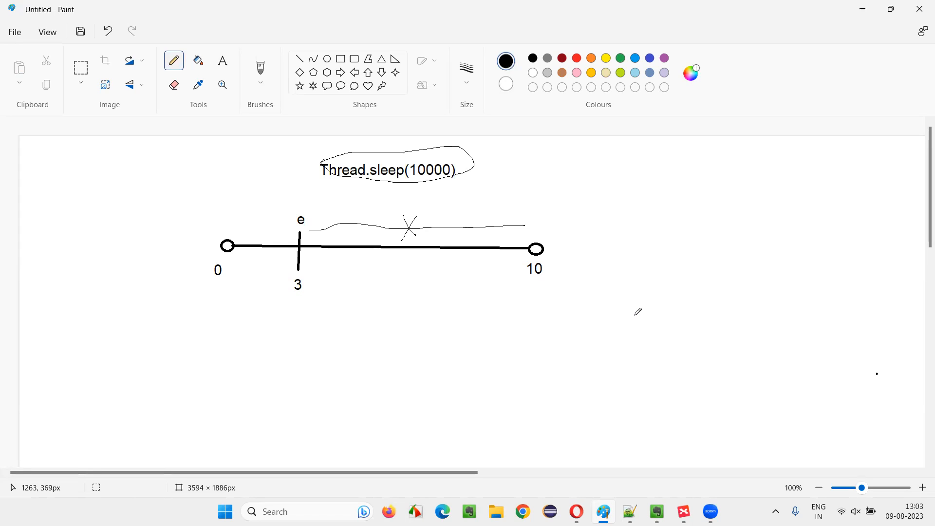
pyautogui.moveTo(636, 310)
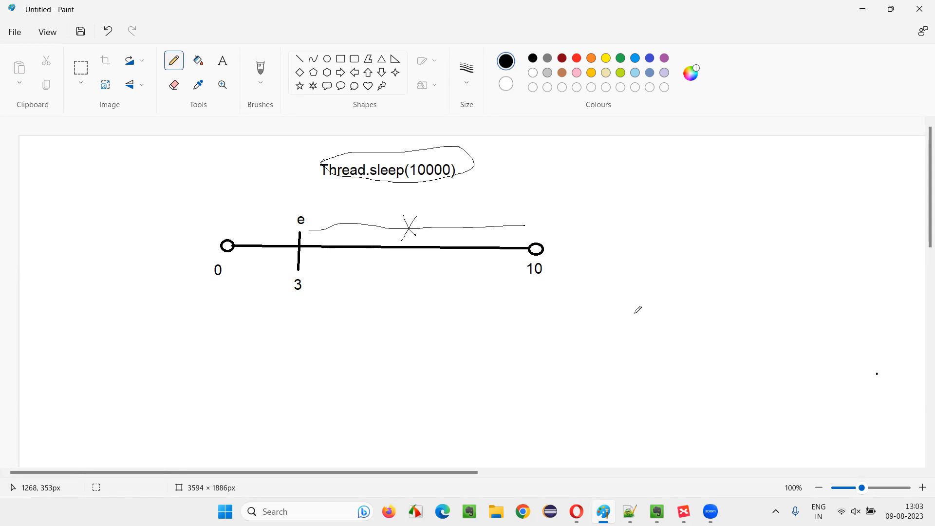
pyautogui.moveTo(637, 306)
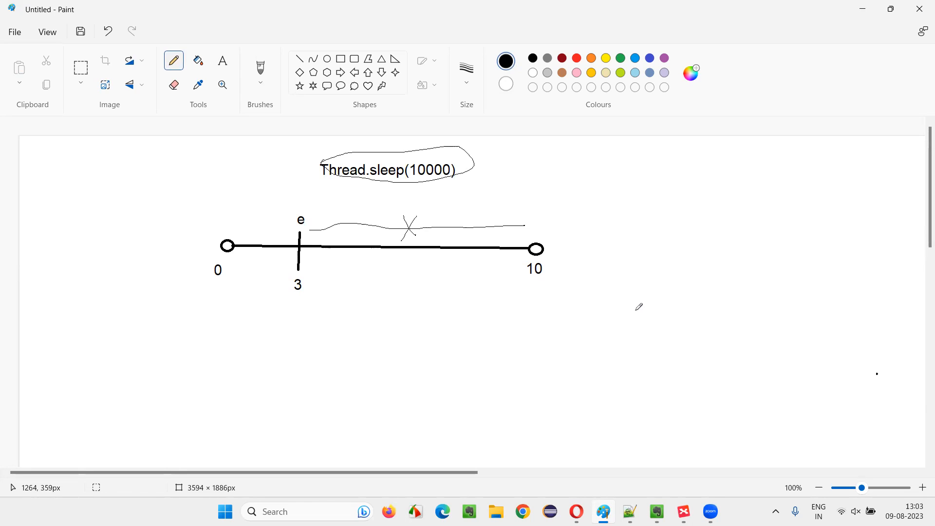
pyautogui.moveTo(640, 308)
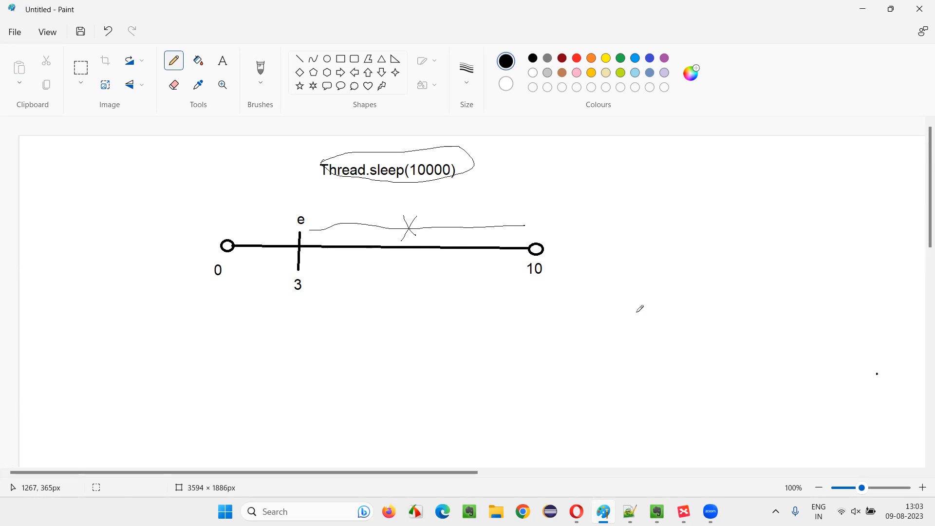
pyautogui.moveTo(640, 308)
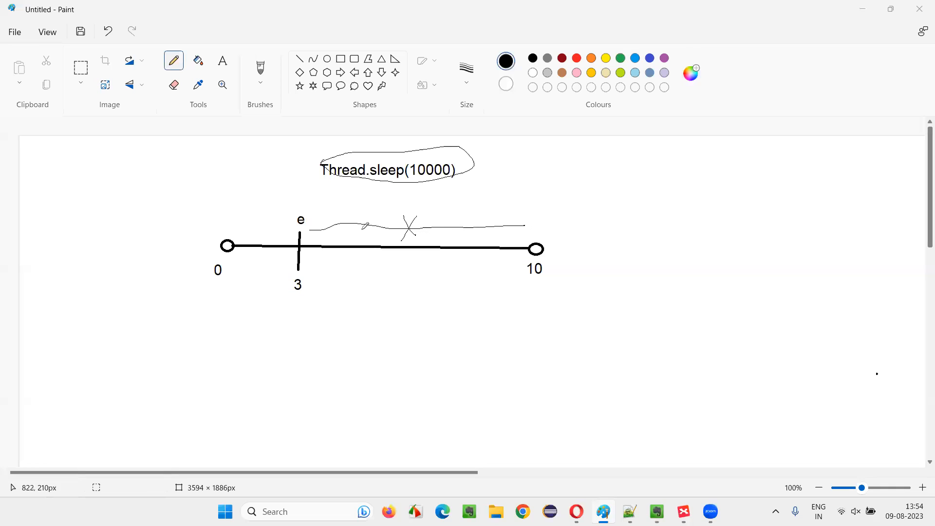
pyautogui.moveTo(518, 238)
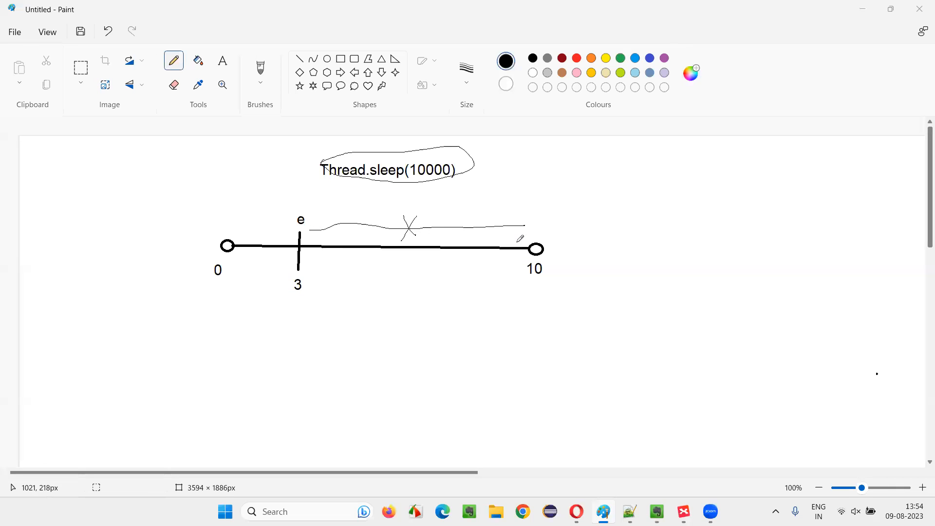
pyautogui.moveTo(332, 160)
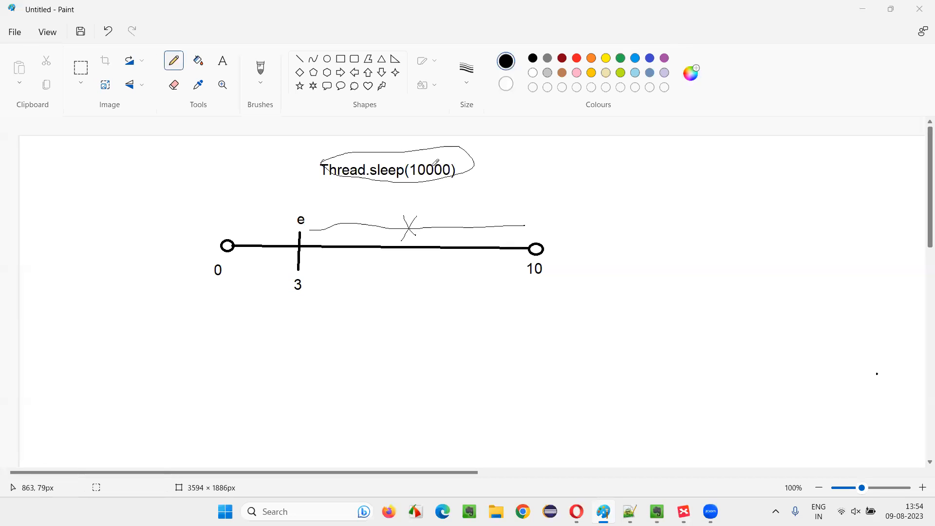
pyautogui.moveTo(298, 311)
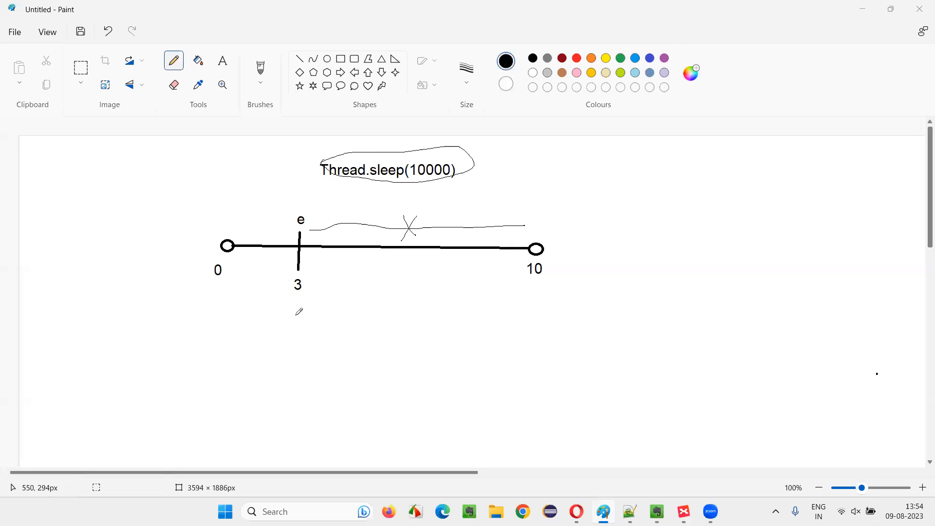
# Step: Draw X marks by the heading and over the wavy line, plus a hooked line downward
pyautogui.moveTo(464, 154); pyautogui.dragTo(489, 178)
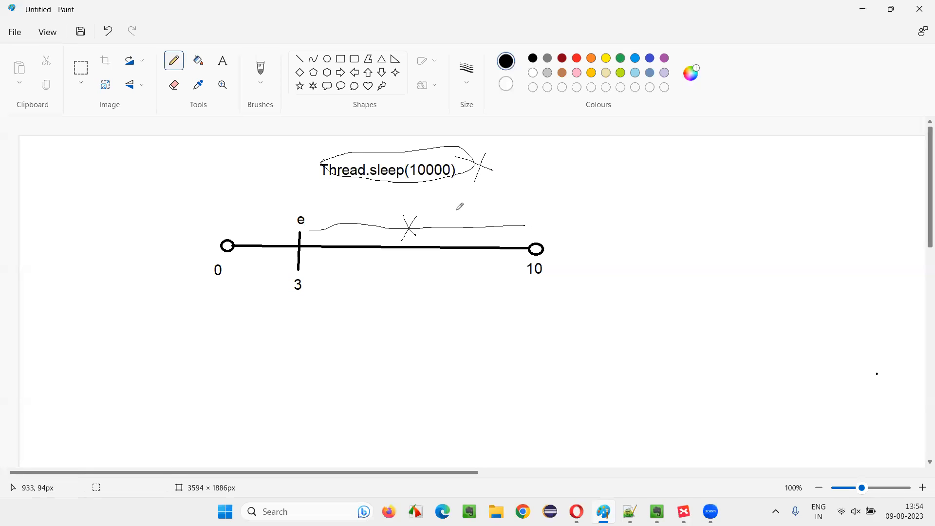
pyautogui.moveTo(235, 228); pyautogui.dragTo(293, 237)
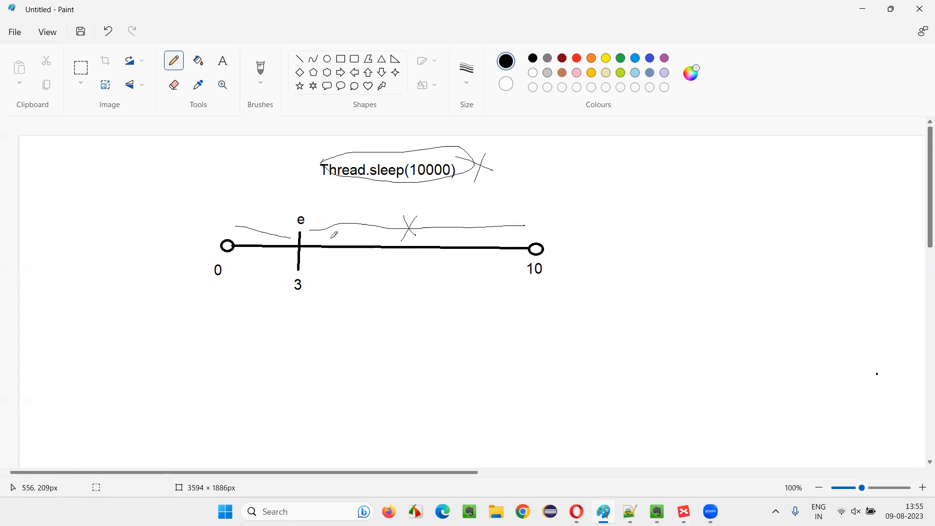
pyautogui.moveTo(393, 214); pyautogui.dragTo(423, 244)
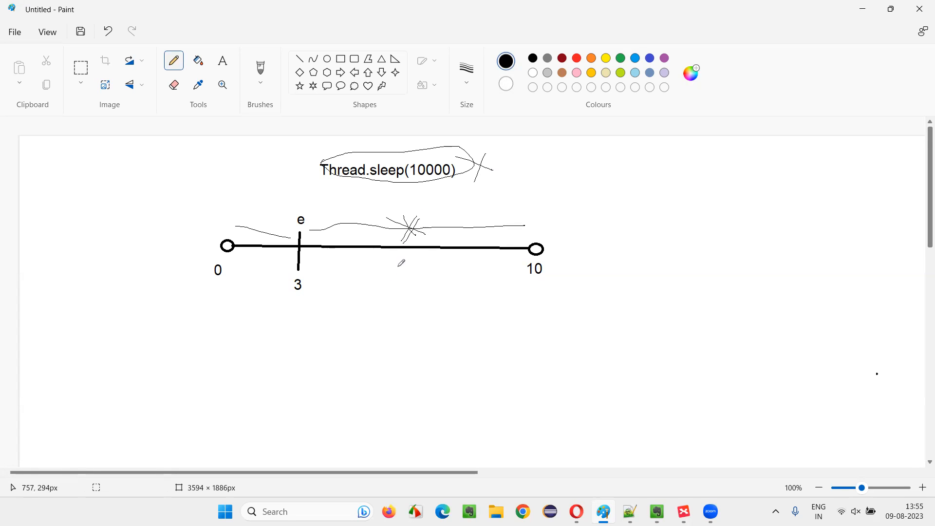
pyautogui.moveTo(411, 232); pyautogui.dragTo(426, 316)
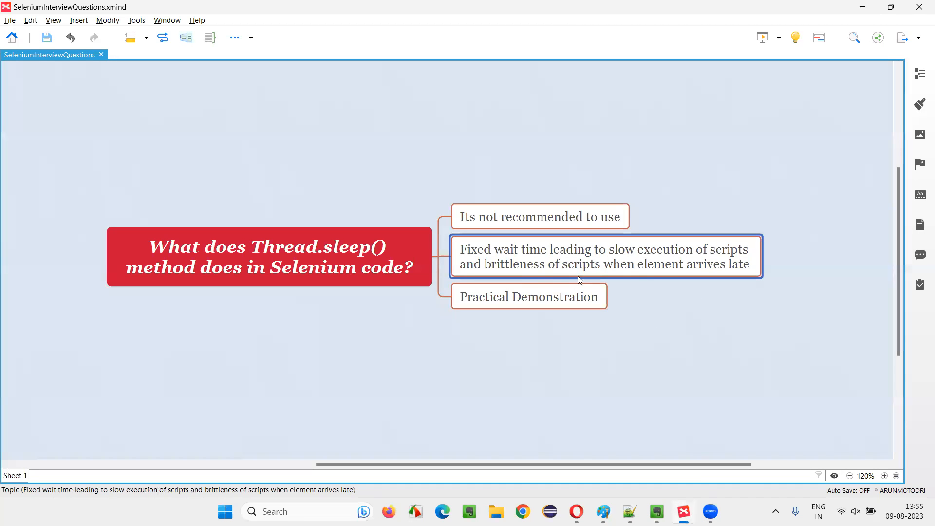
pyautogui.moveTo(659, 277)
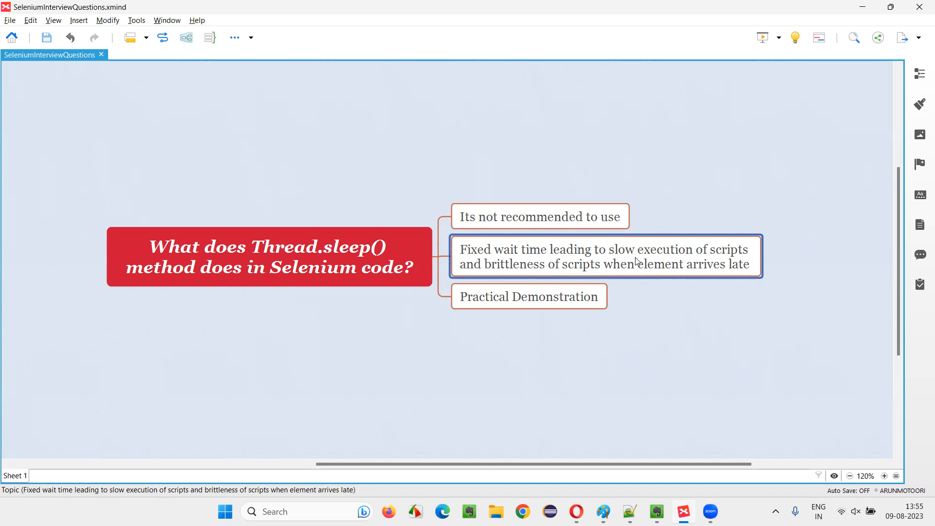
pyautogui.moveTo(637, 261)
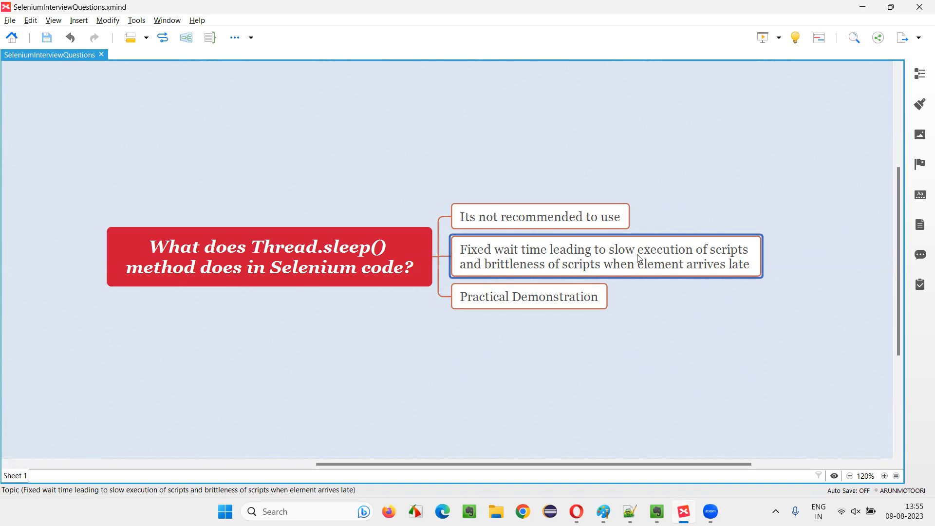
pyautogui.moveTo(638, 260)
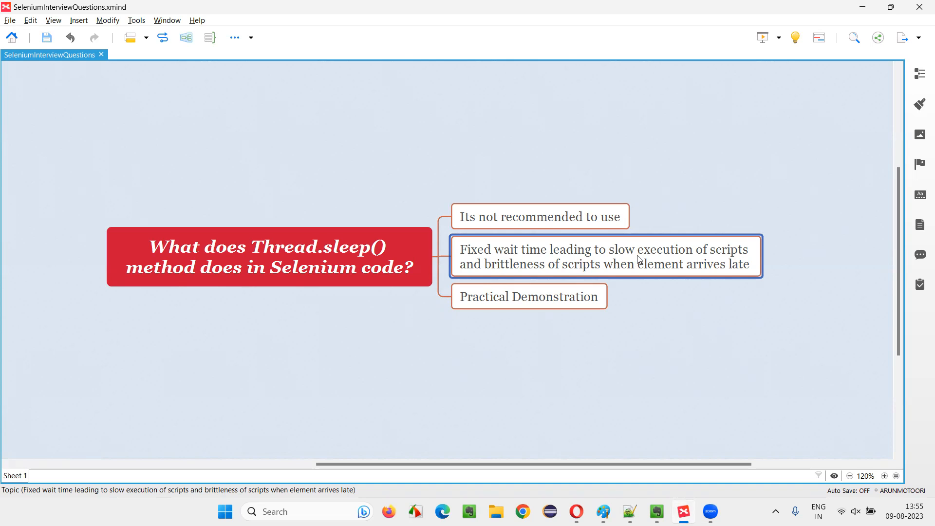
pyautogui.moveTo(626, 284)
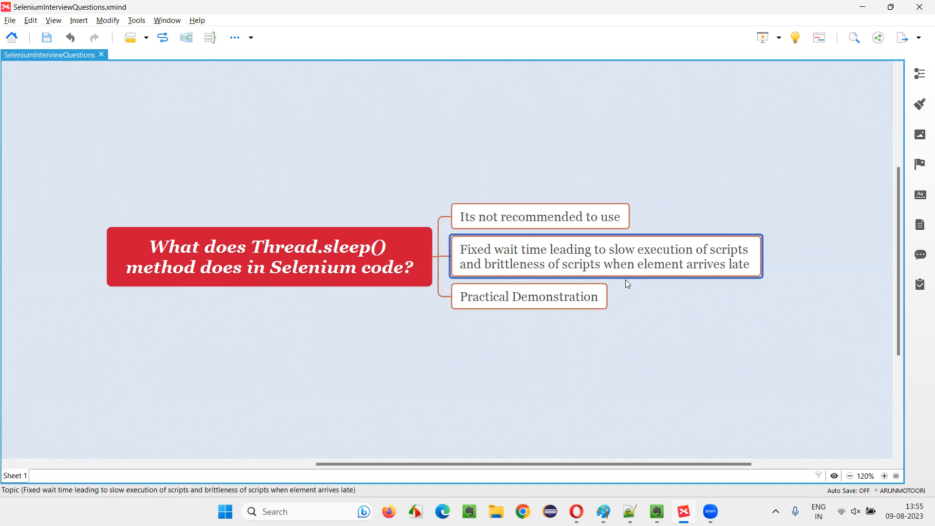
pyautogui.moveTo(637, 274)
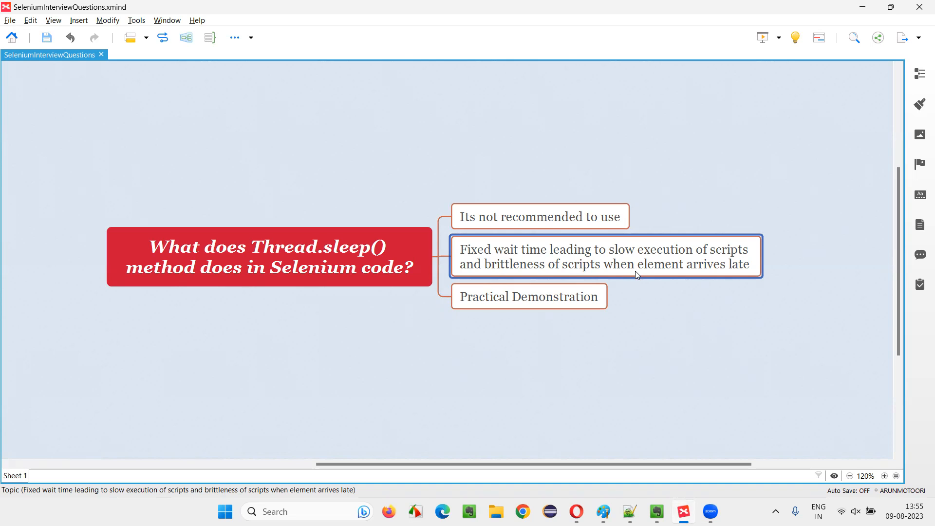
pyautogui.moveTo(503, 307)
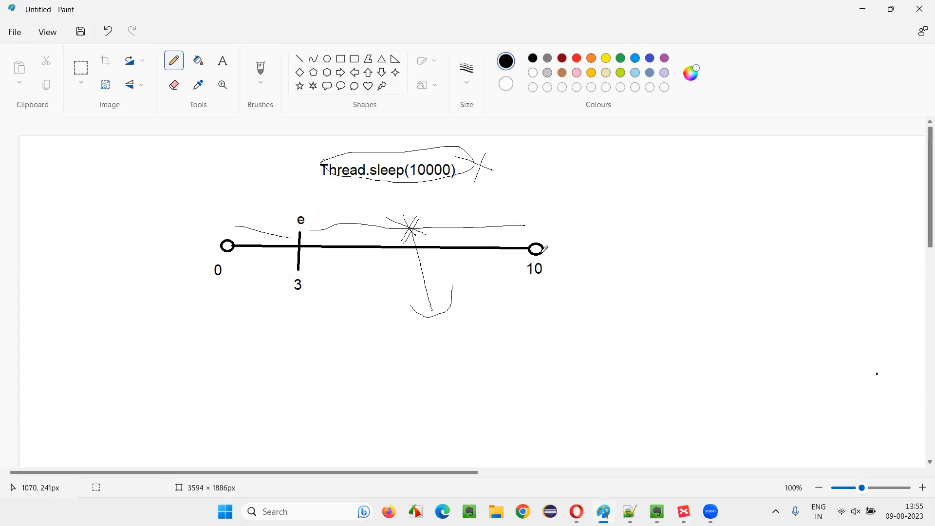
# Step: Extend the timeline from 10 toward 15 and cross the extension out with an X
pyautogui.moveTo(542, 250); pyautogui.dragTo(674, 263)
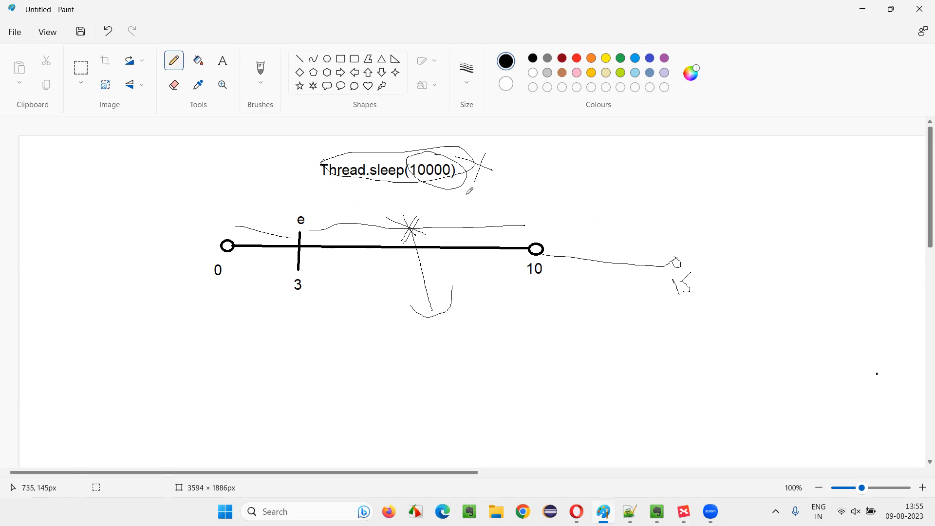
pyautogui.moveTo(465, 185)
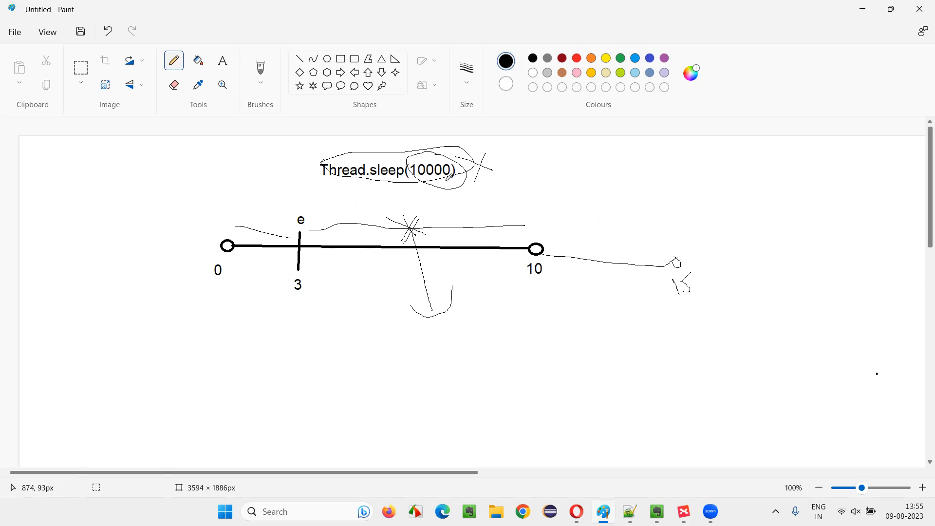
pyautogui.moveTo(667, 256)
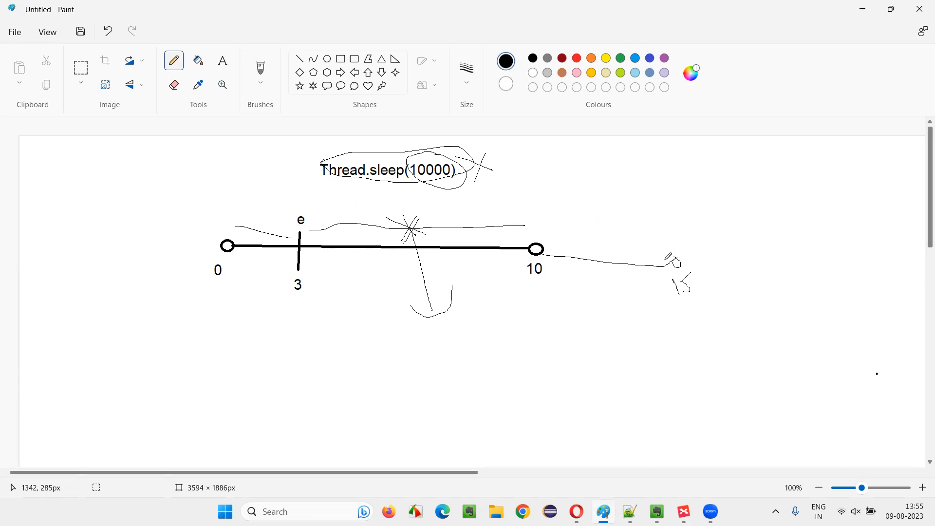
pyautogui.moveTo(592, 242)
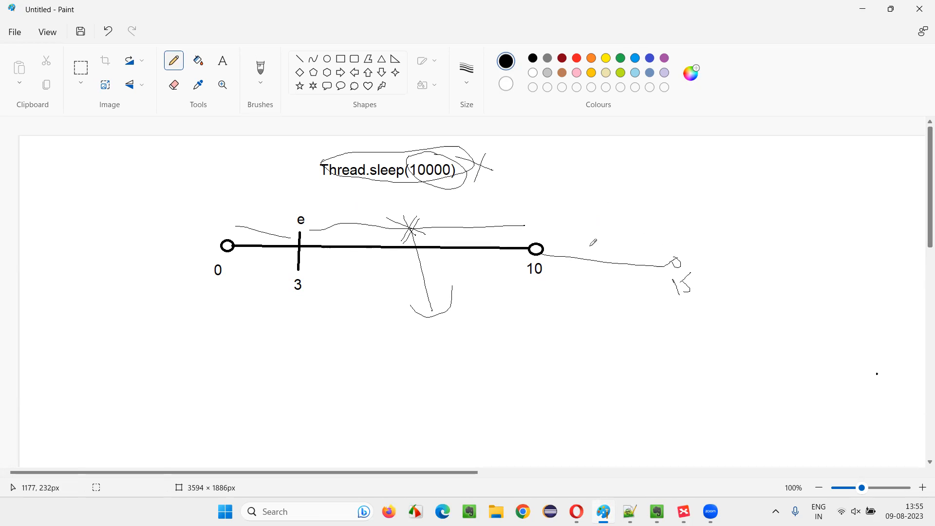
pyautogui.moveTo(587, 241); pyautogui.dragTo(626, 289)
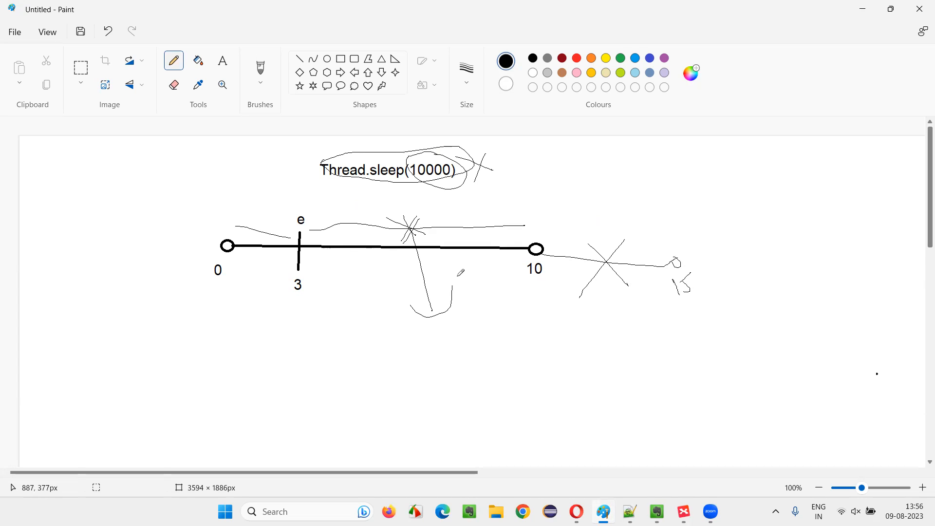
pyautogui.moveTo(578, 279)
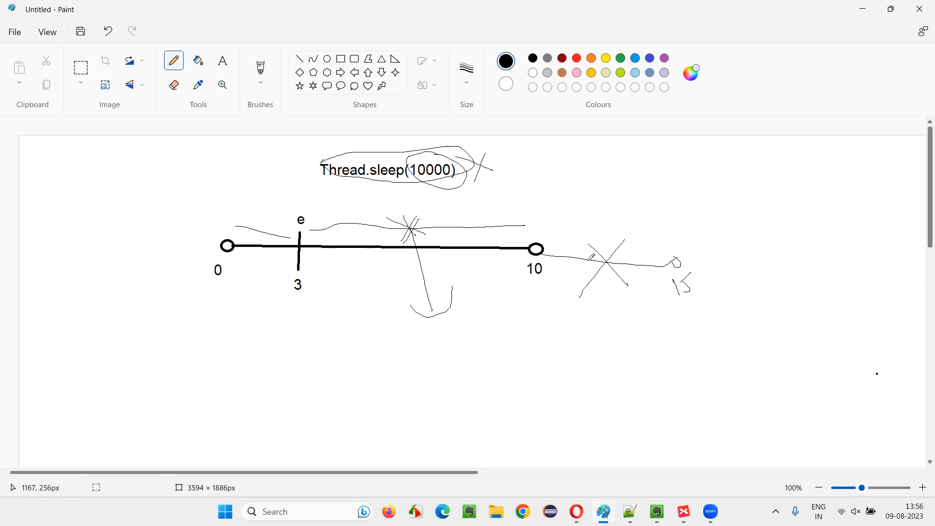
pyautogui.moveTo(587, 266)
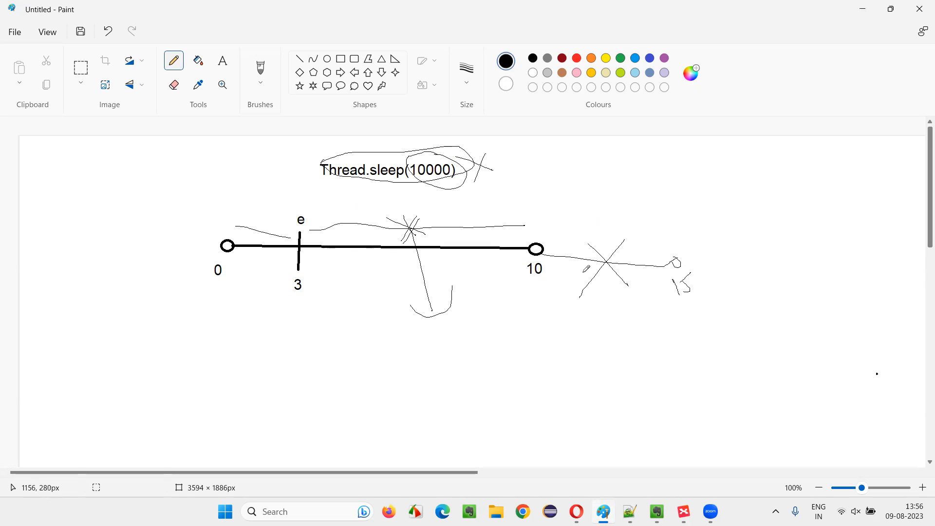
pyautogui.moveTo(711, 473)
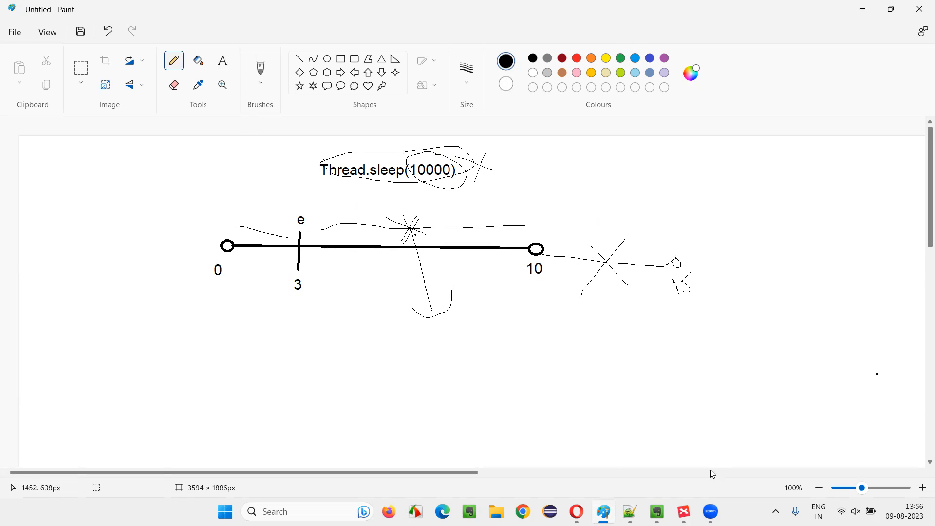
# Step: Bring the XMind Thread.sleep() mind map to the front from the taskbar
pyautogui.click(683, 511)
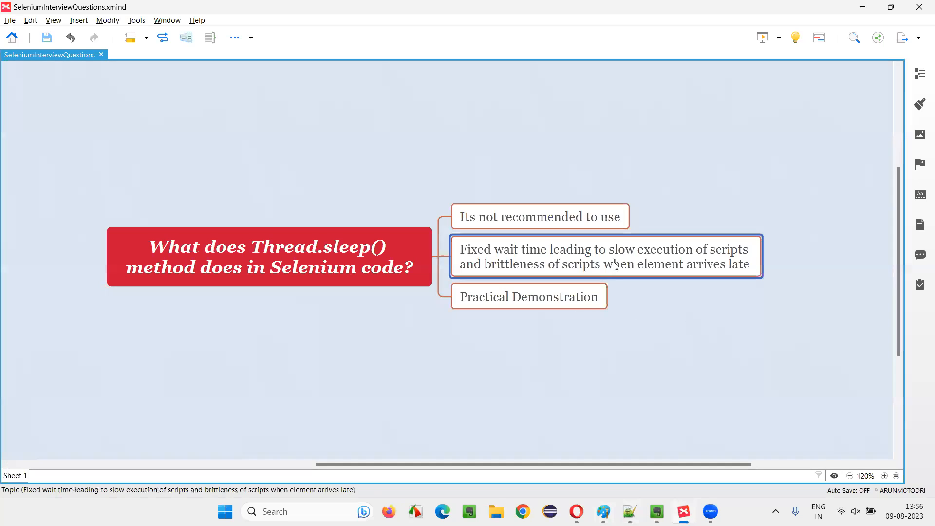
pyautogui.moveTo(626, 271)
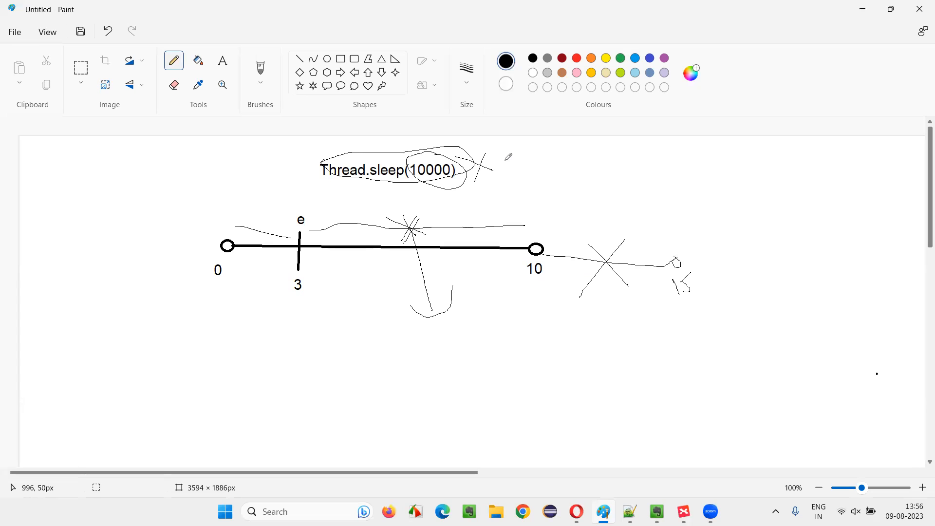
pyautogui.moveTo(574, 154)
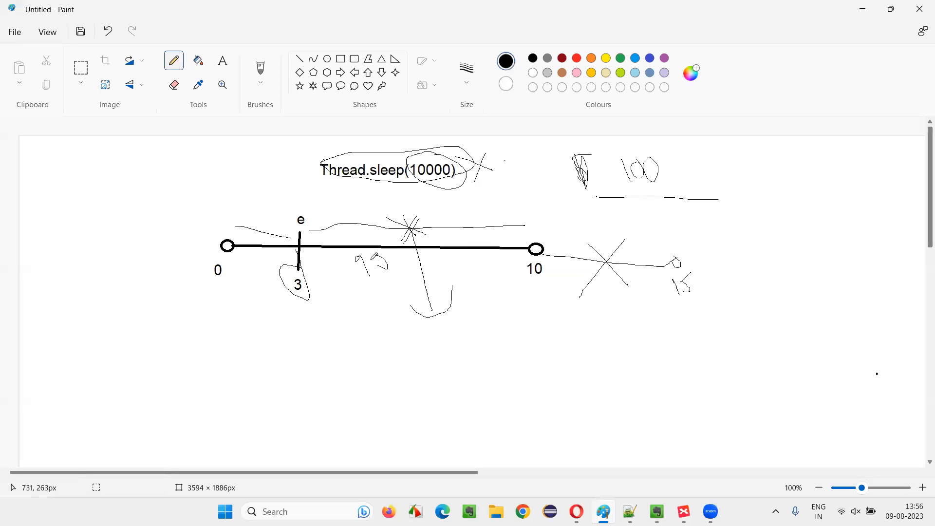
# Step: Circle the handwritten 100 and the 10 endpoint of the timeline
pyautogui.moveTo(358, 268); pyautogui.dragTo(387, 257)
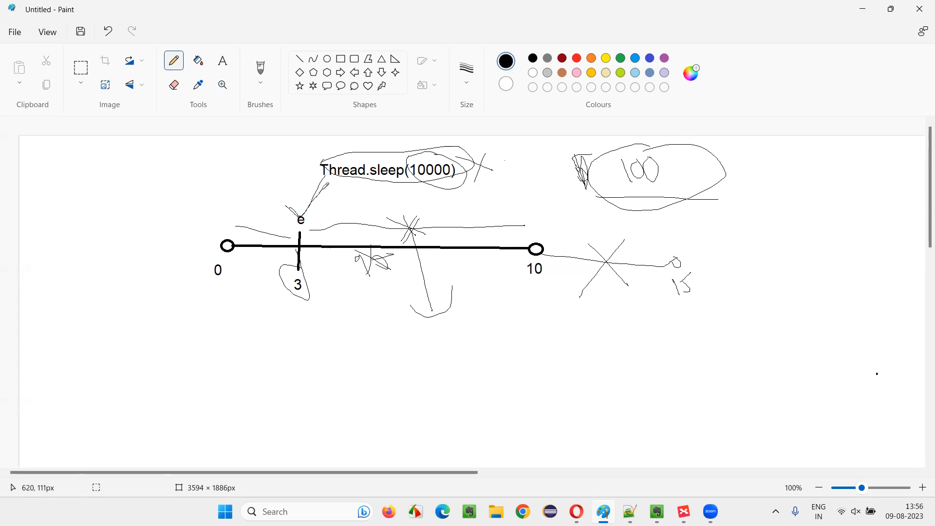
pyautogui.moveTo(394, 289)
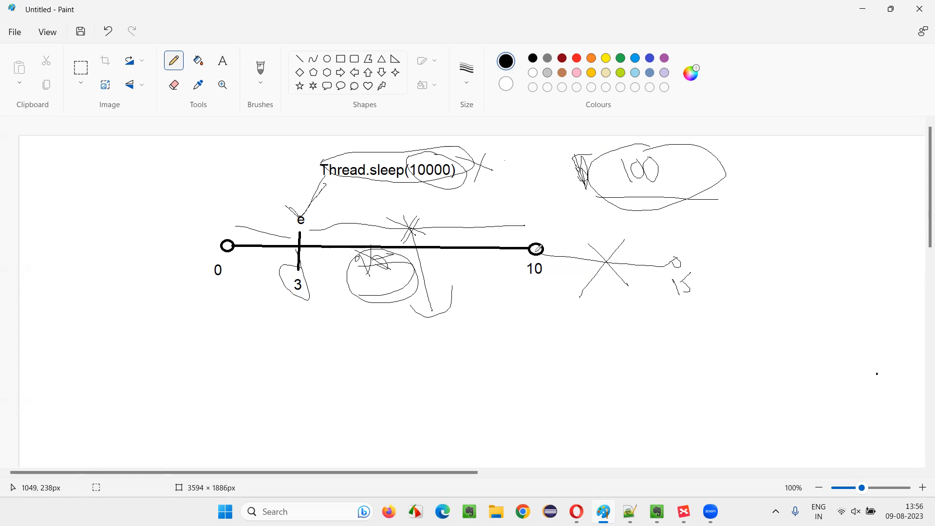
pyautogui.moveTo(537, 250); pyautogui.dragTo(679, 266)
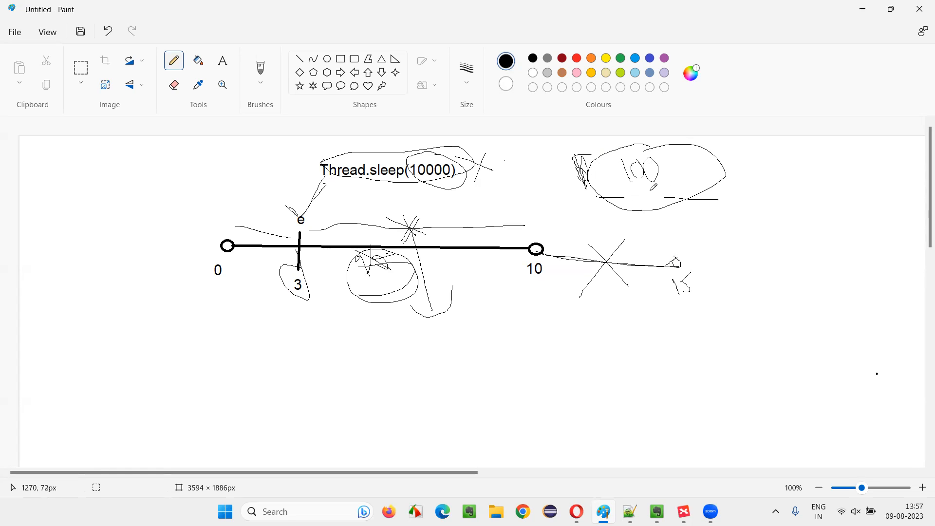
pyautogui.moveTo(513, 264)
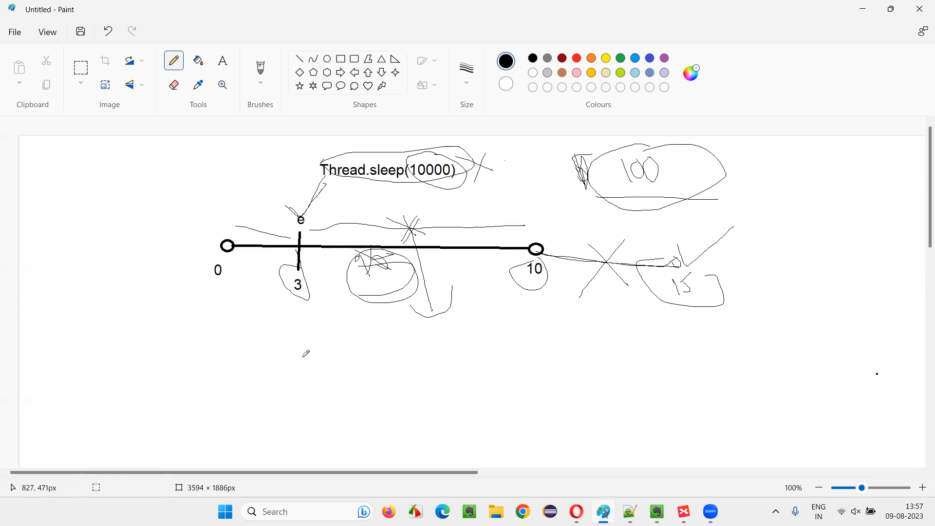
pyautogui.moveTo(642, 190)
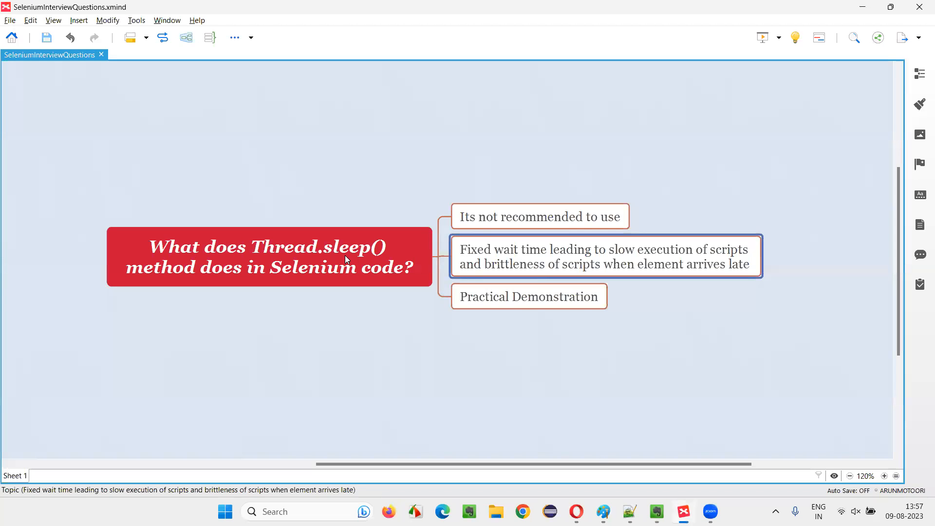
# Step: Switch to XMind, then select, deselect and reselect the central Thread.sleep() topic
pyautogui.click(268, 256)
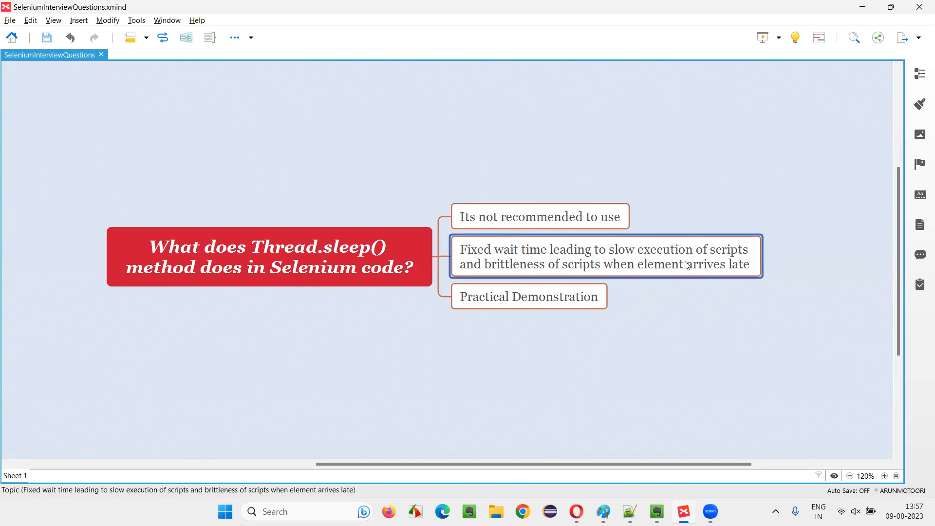
pyautogui.moveTo(561, 278)
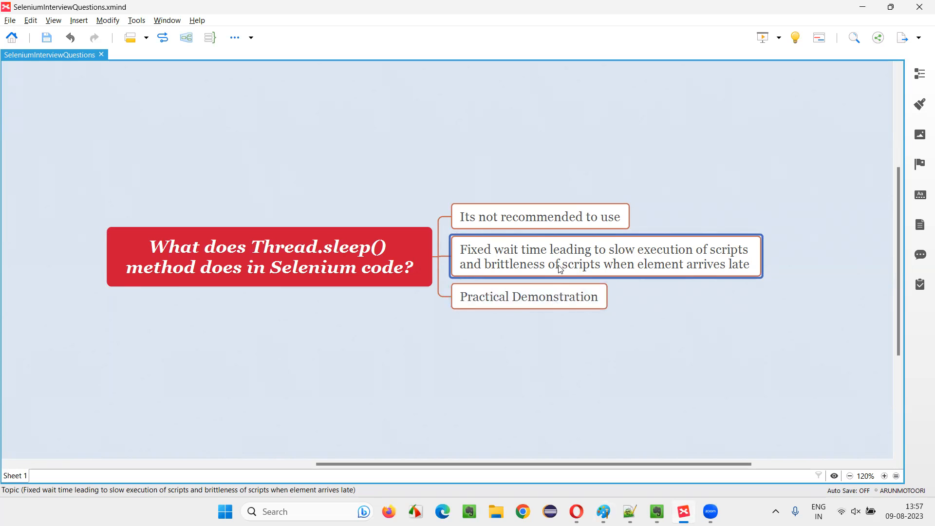
pyautogui.moveTo(596, 267)
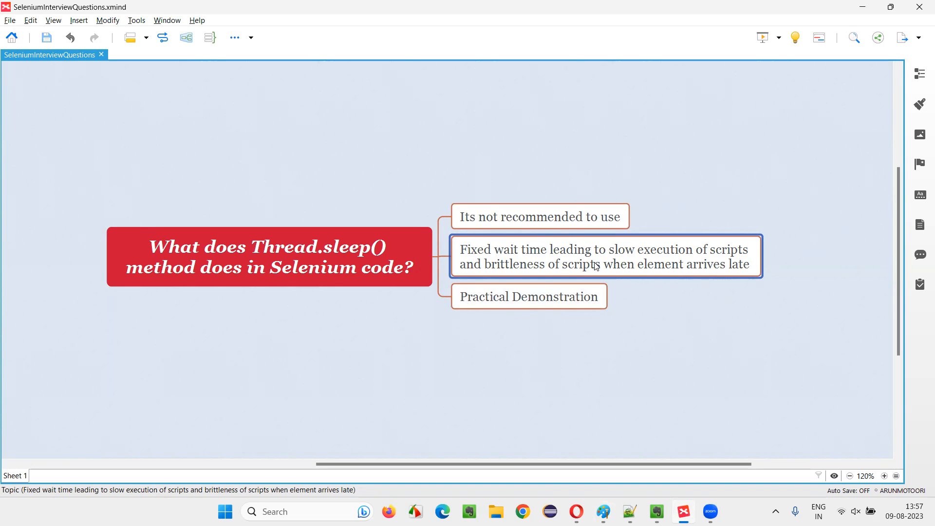
pyautogui.click(268, 256)
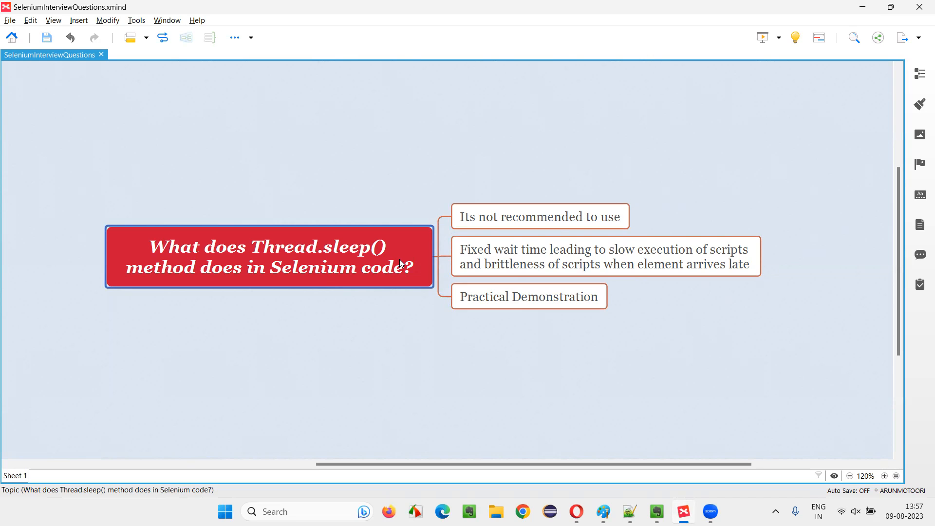
pyautogui.moveTo(401, 267)
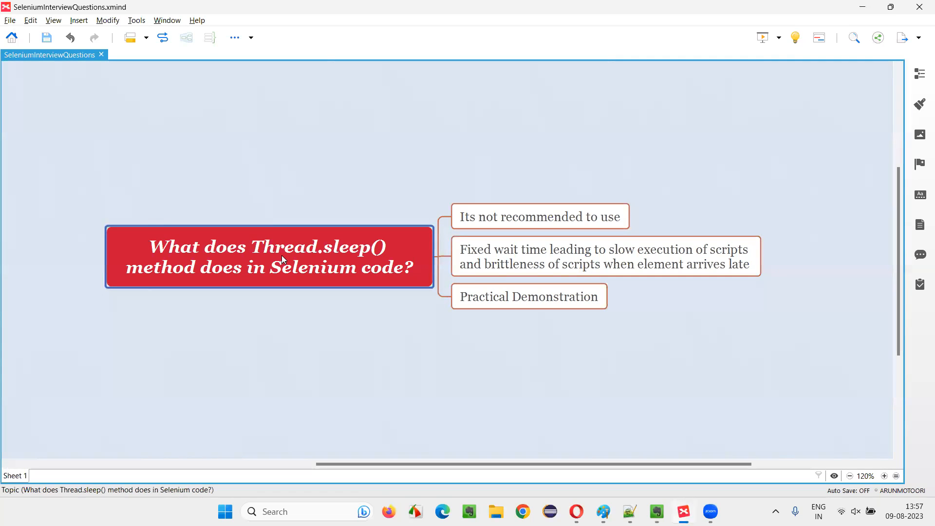
pyautogui.click(515, 339)
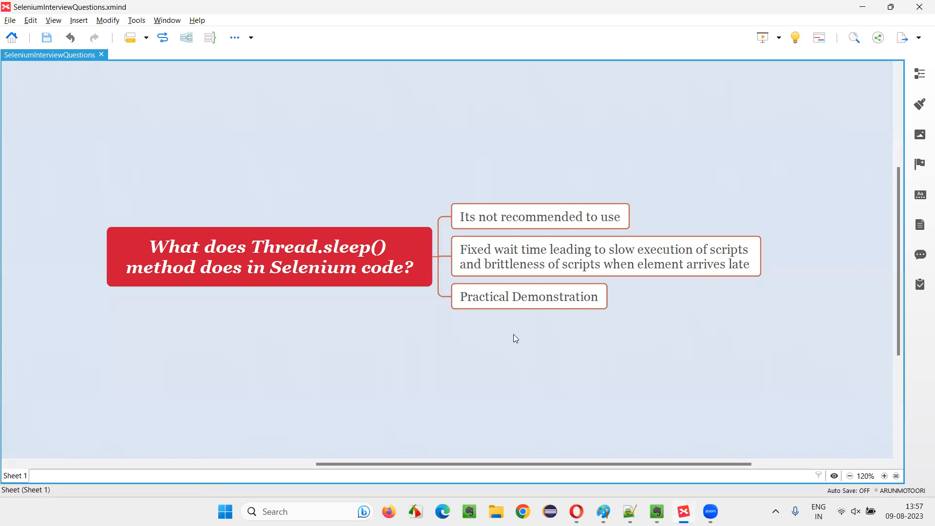
pyautogui.click(268, 256)
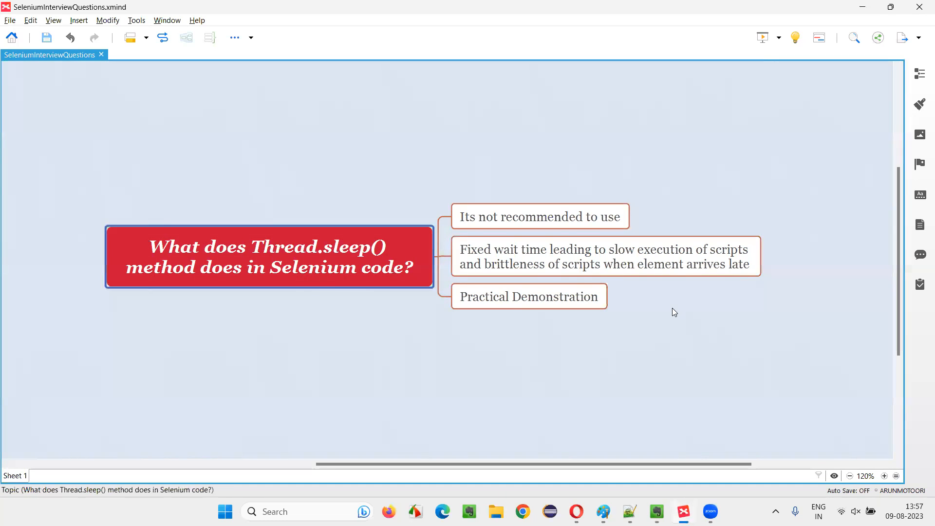